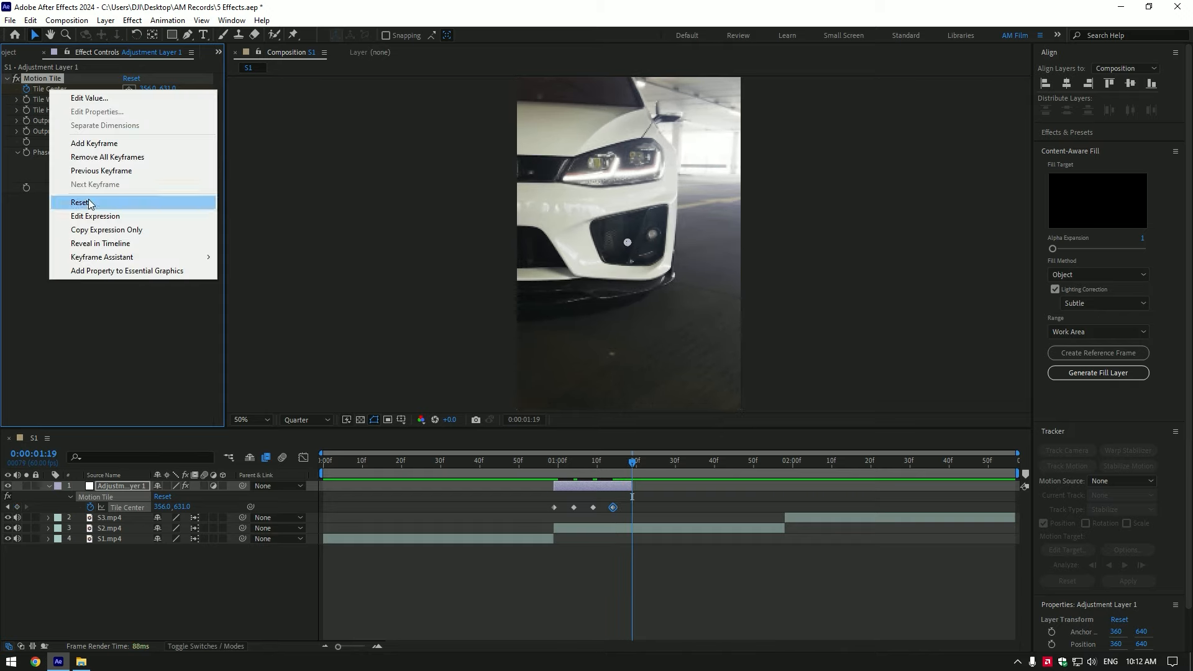
Reset the Tile Center keyframe, set Motion Tile output width and height to 120 with Mirror Edges on.
left_click(79, 202)
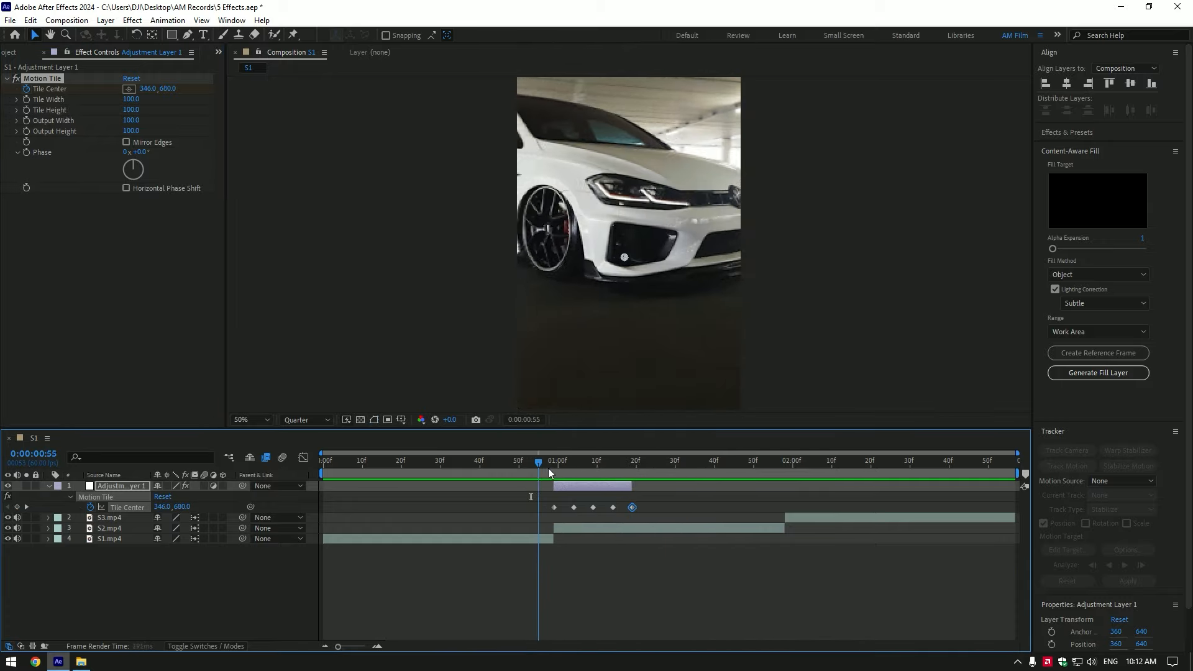
left_click(554, 459)
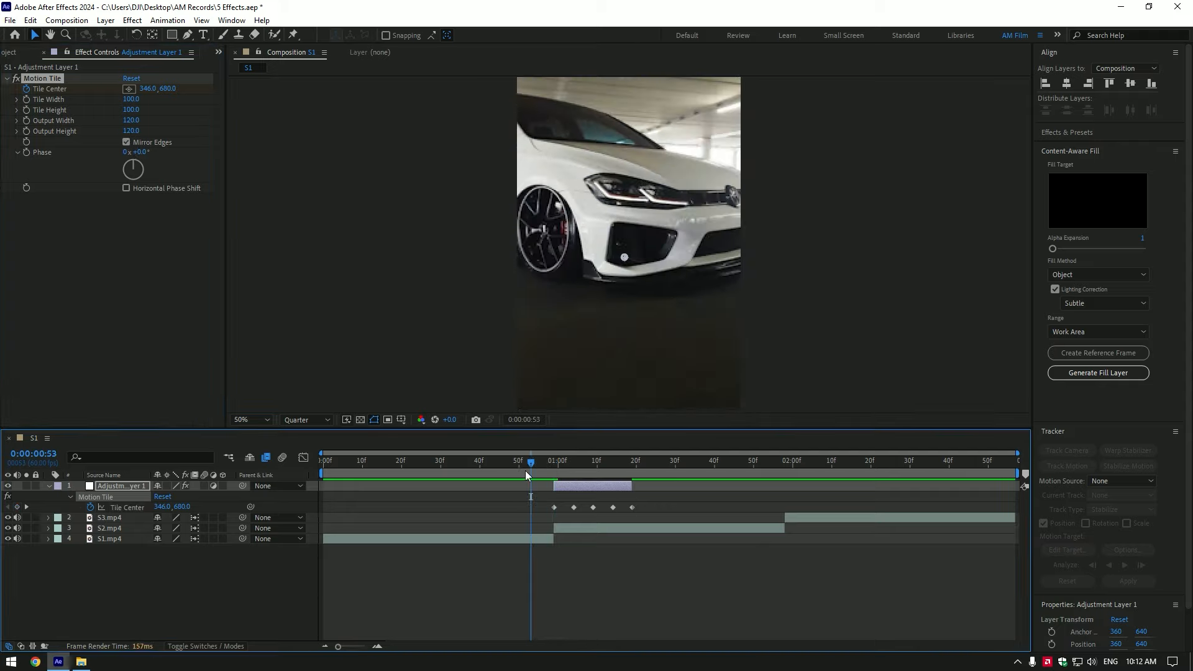
Apply Directional Blur with keyframed Blur Length to the adjustment layer, then duplicate the layer.
type("dir")
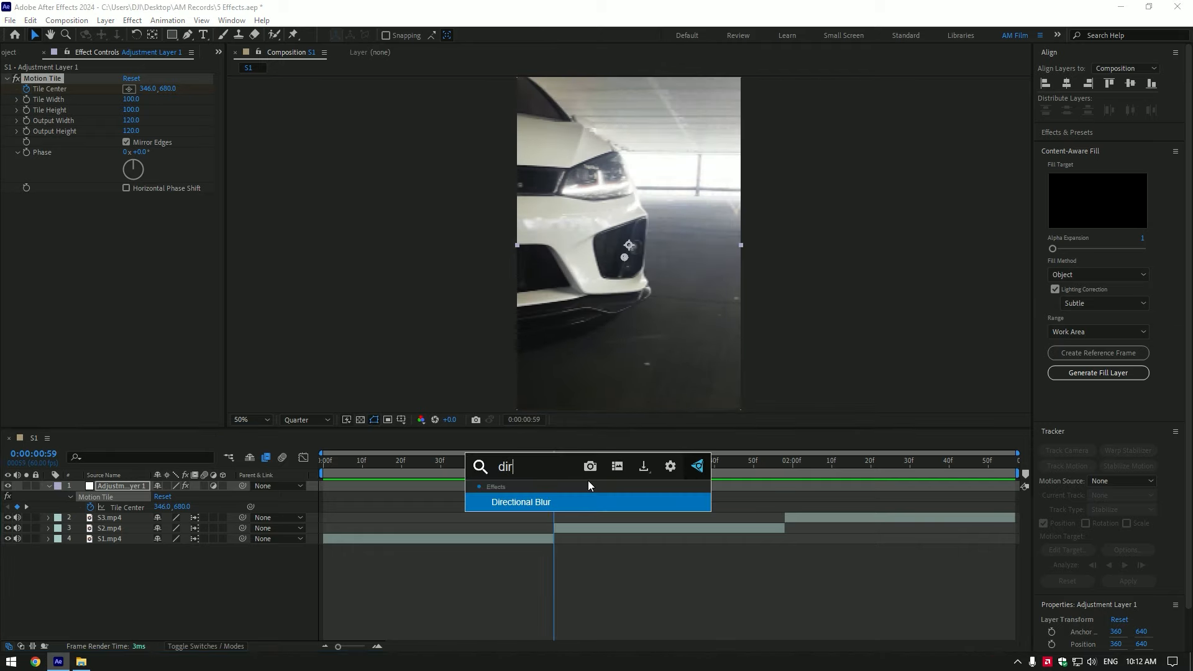
double_click(521, 501)
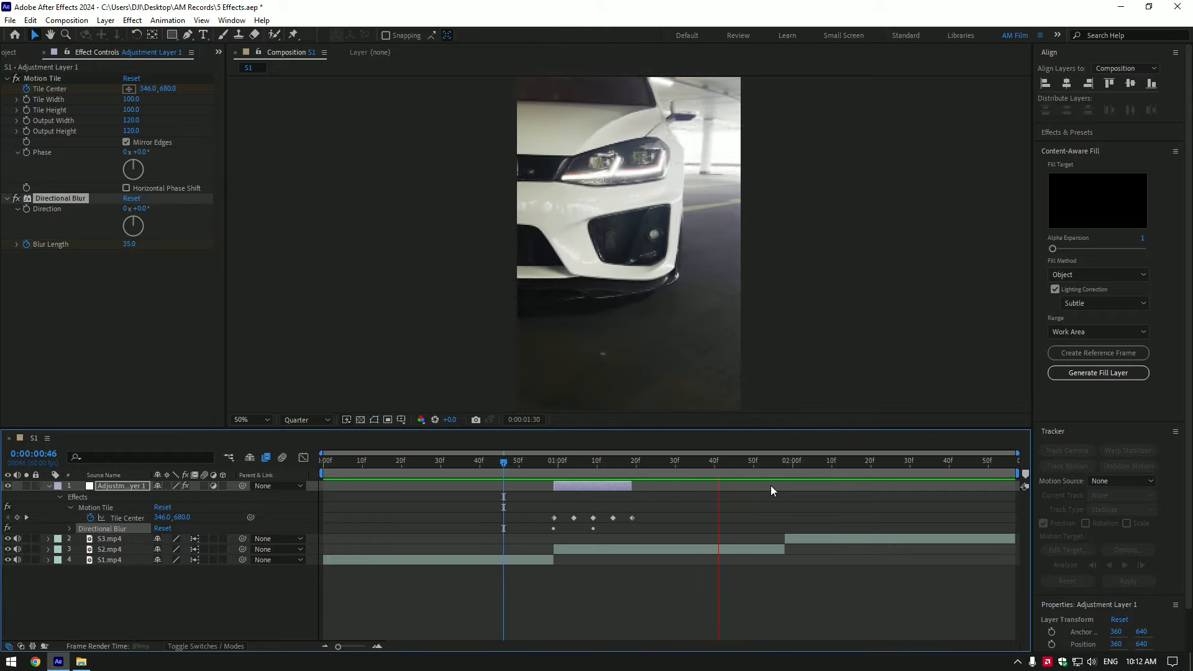
key("Ctrl+D")
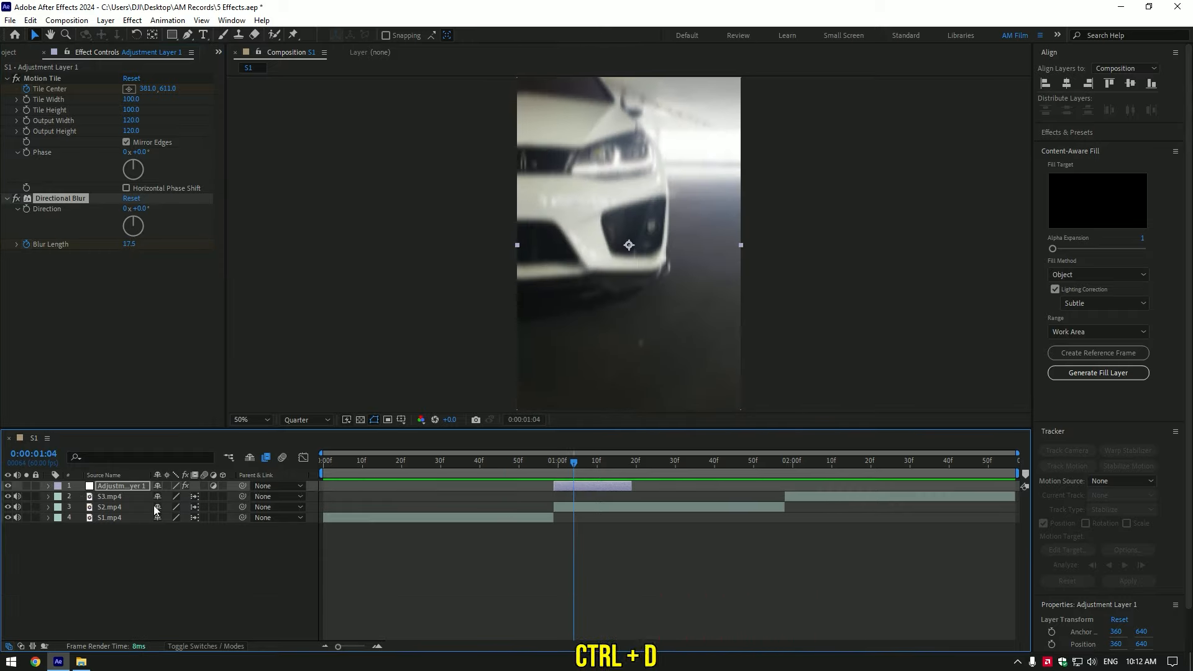
key("ctrl+d")
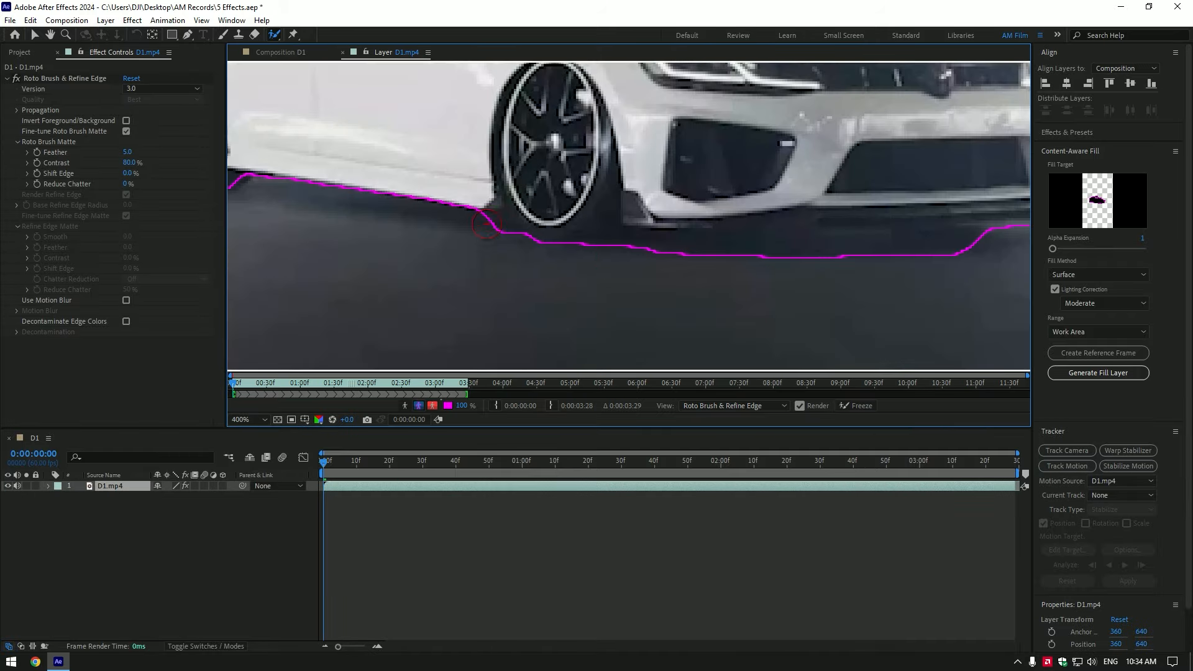
Roto-brush the white car from the garage footage and view the isolated matte with feather 16.3.
left_click(242, 419)
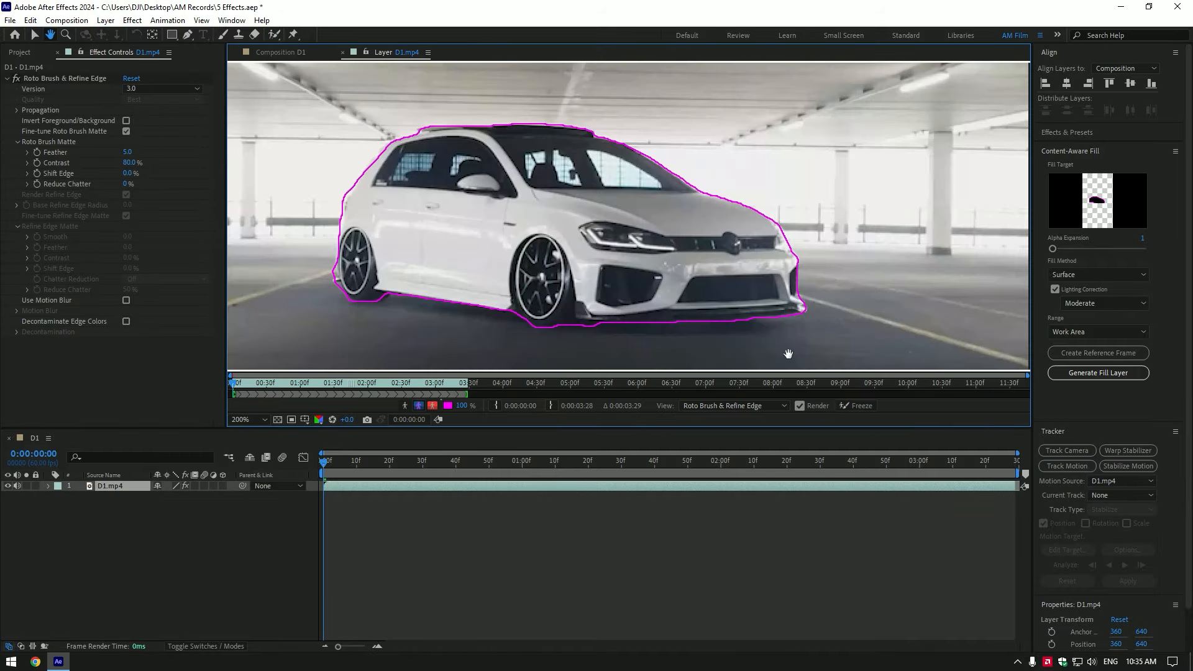
left_click(859, 405)
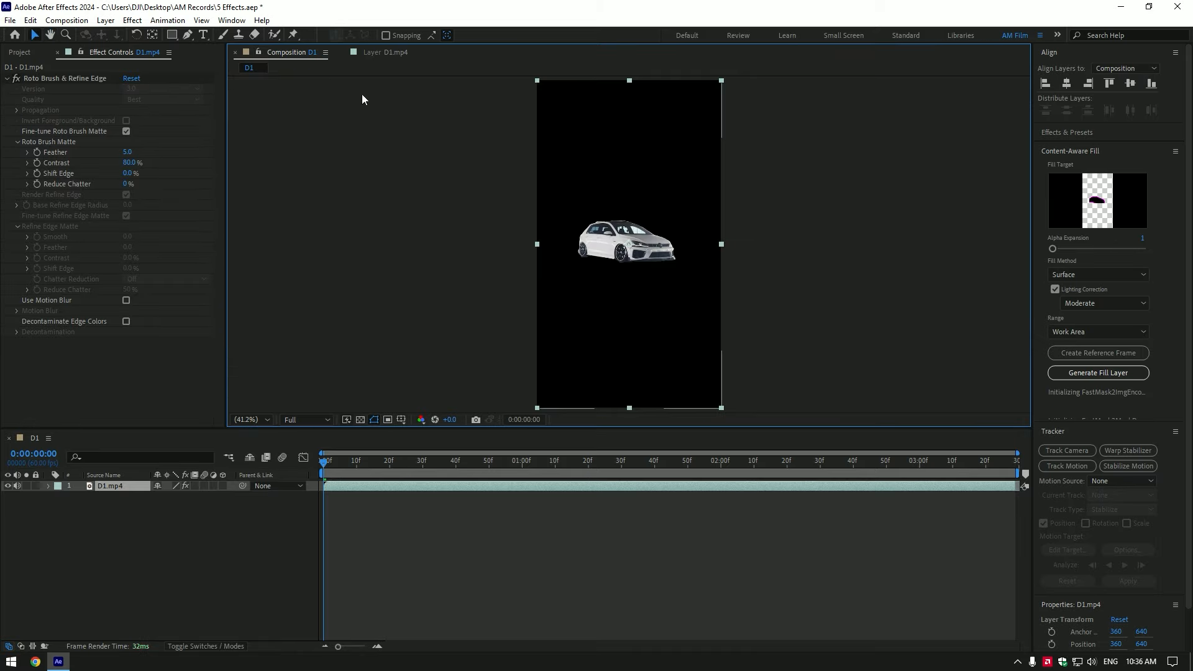
left_click(248, 418)
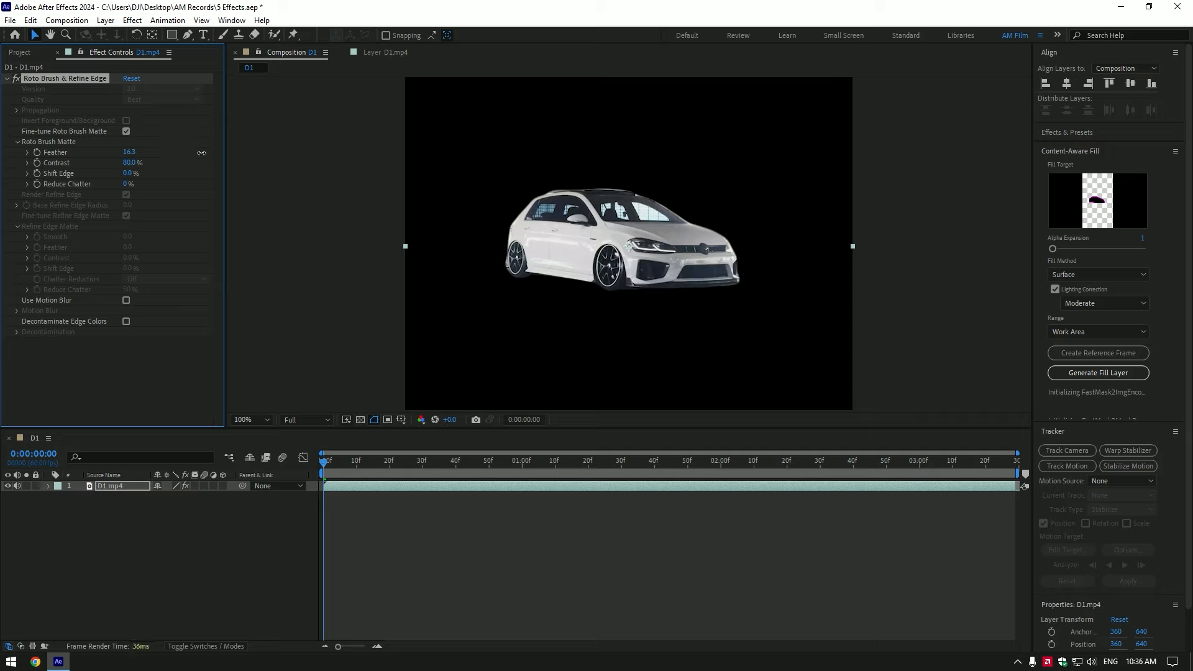
Duplicate the roto car into layers Car only to Car only 4, each with staggered Rotation keyframes.
key("ctrl+d")
type("Car only")
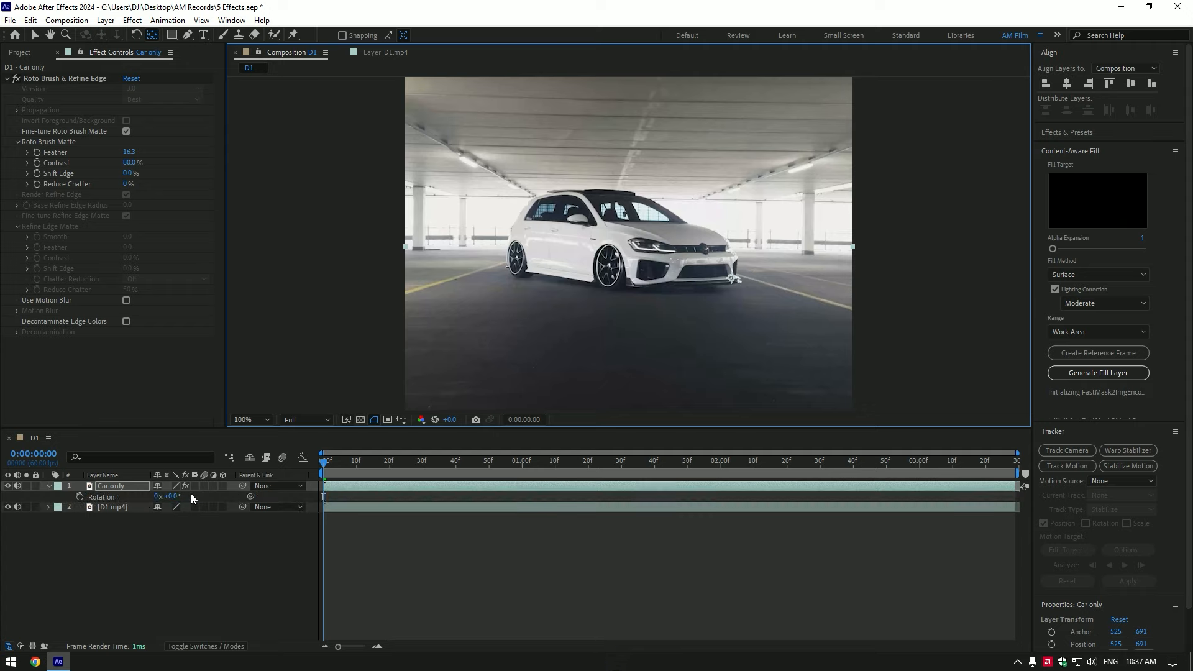
left_click(80, 496)
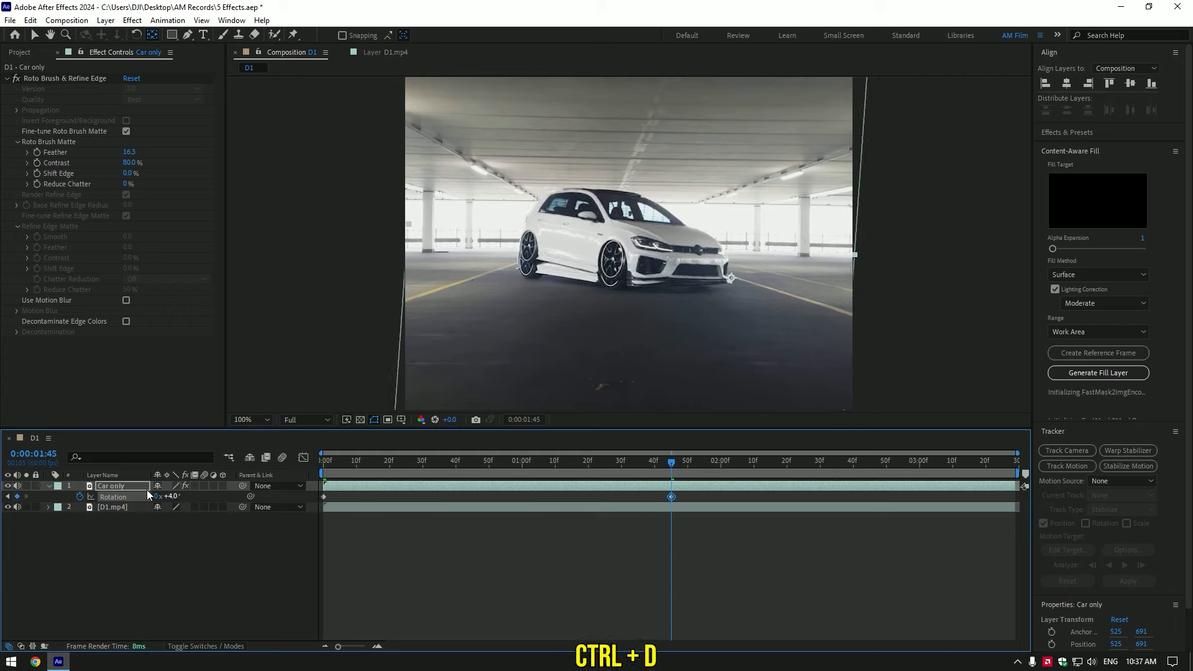
key("ctrl+d")
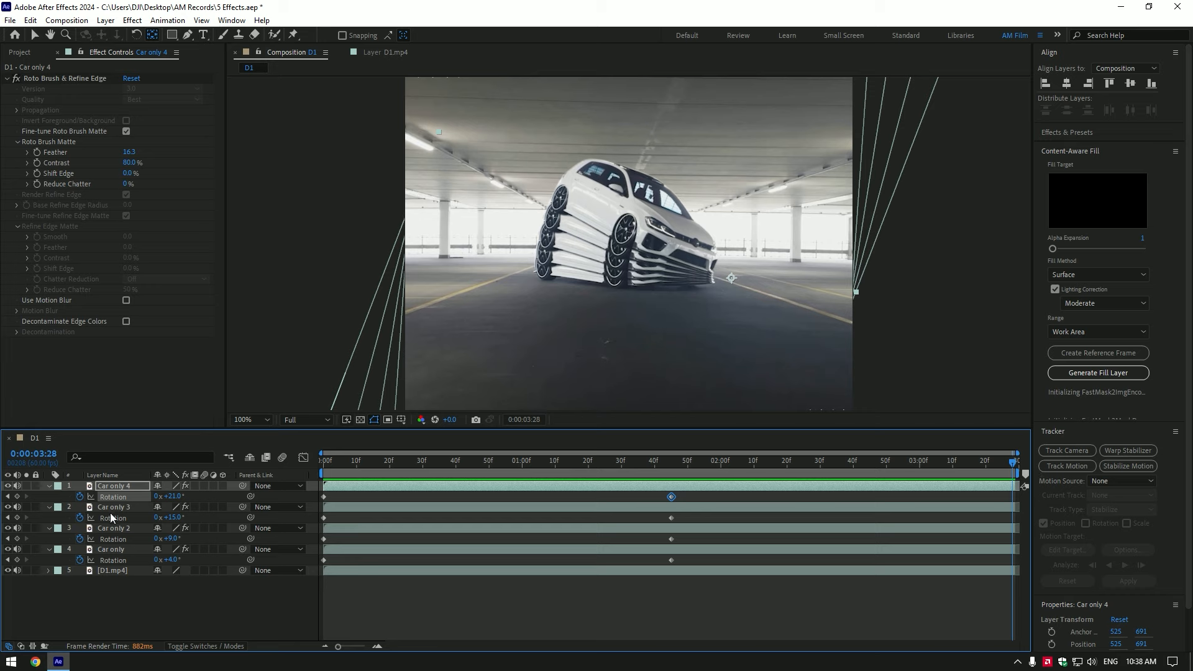
left_click(118, 548)
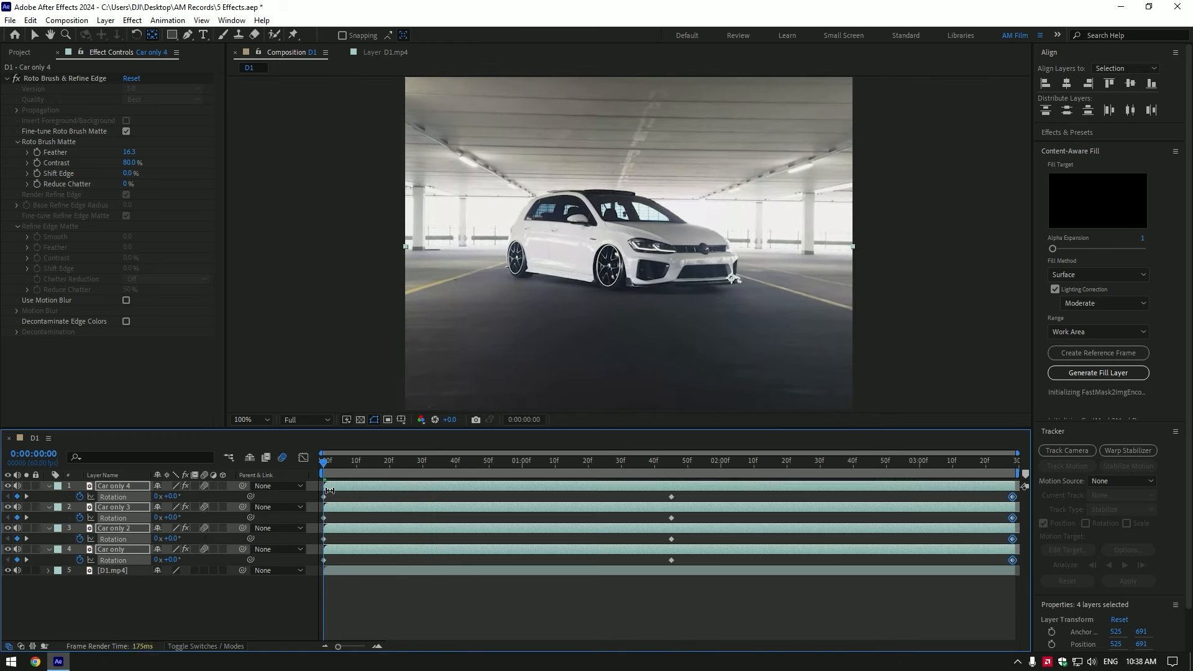
Collapse the layer properties and switch to the C1 composition with the garage car clip.
key("f9")
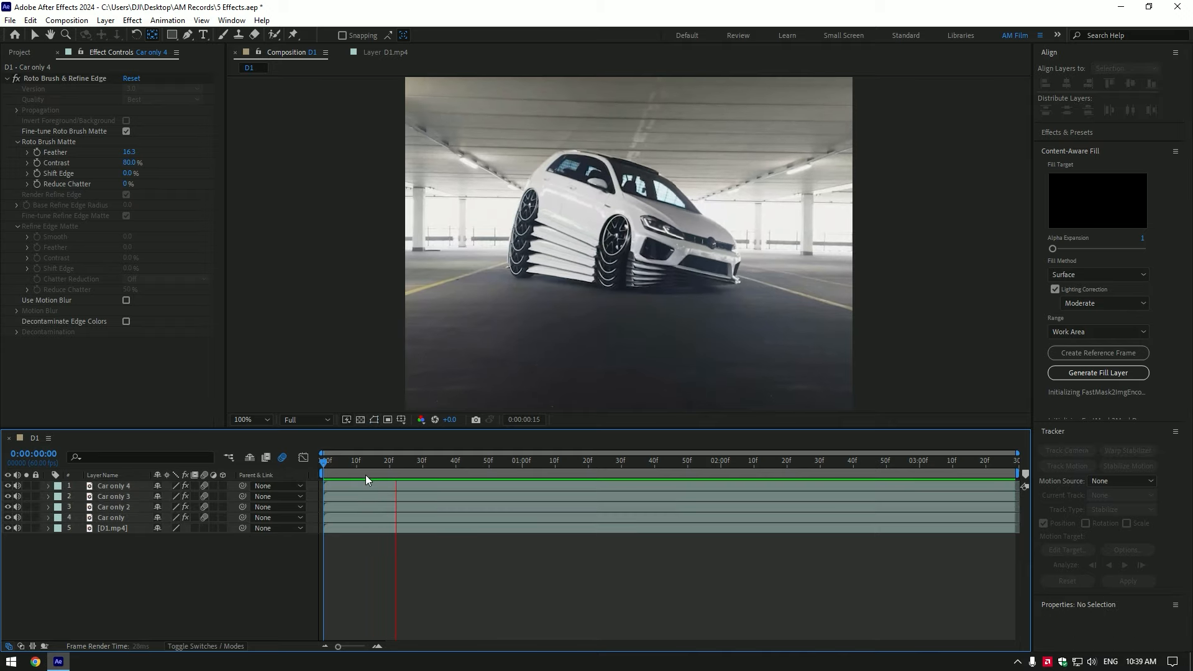
left_click(809, 459)
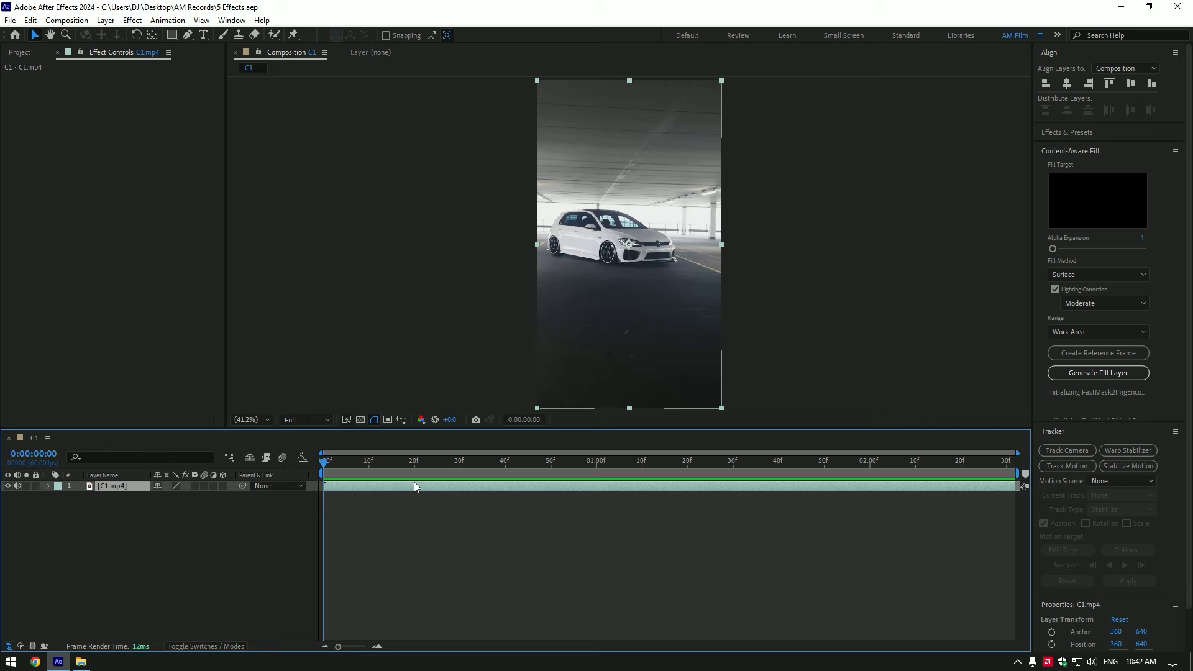
Camera-track the C1 clip and create a 3D tracker camera with two tracked solids.
left_click(1066, 450)
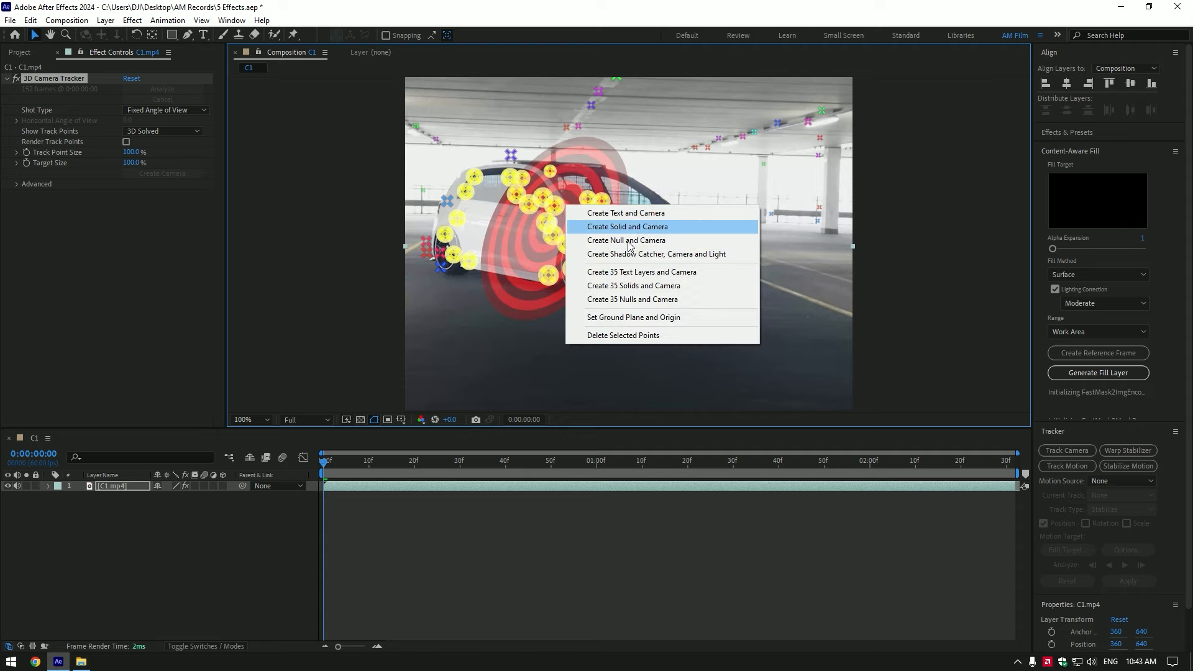
left_click(626, 226)
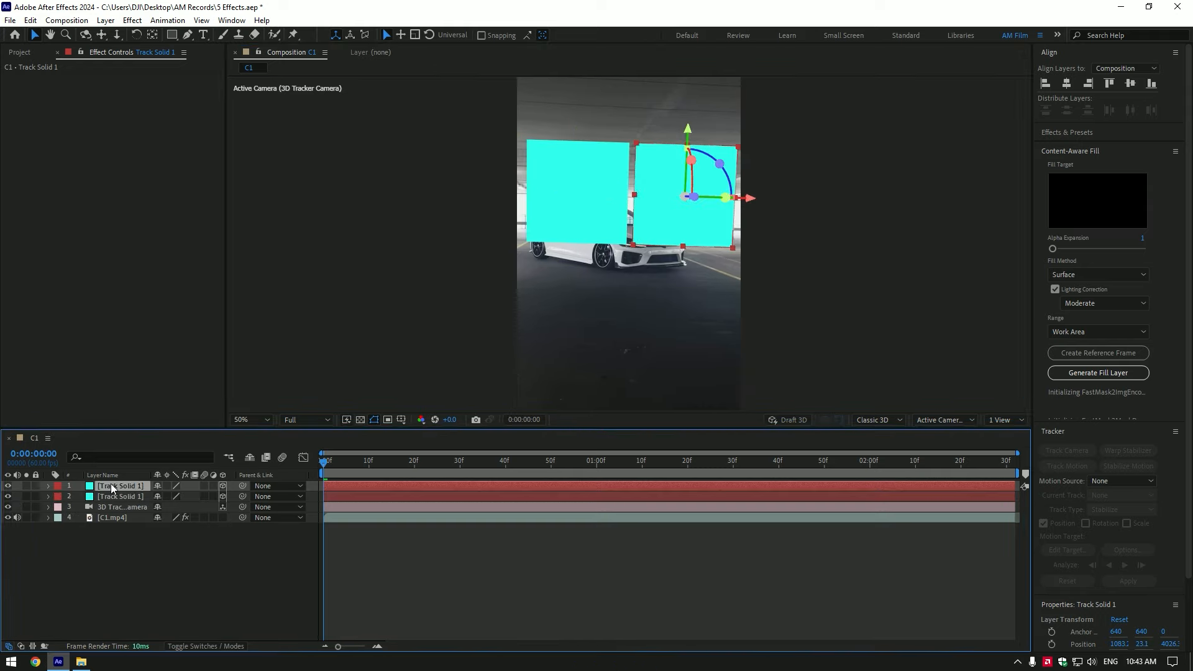
Pre-compose Track Solid 1 into a new composition named '1' and open it.
left_click(120, 495)
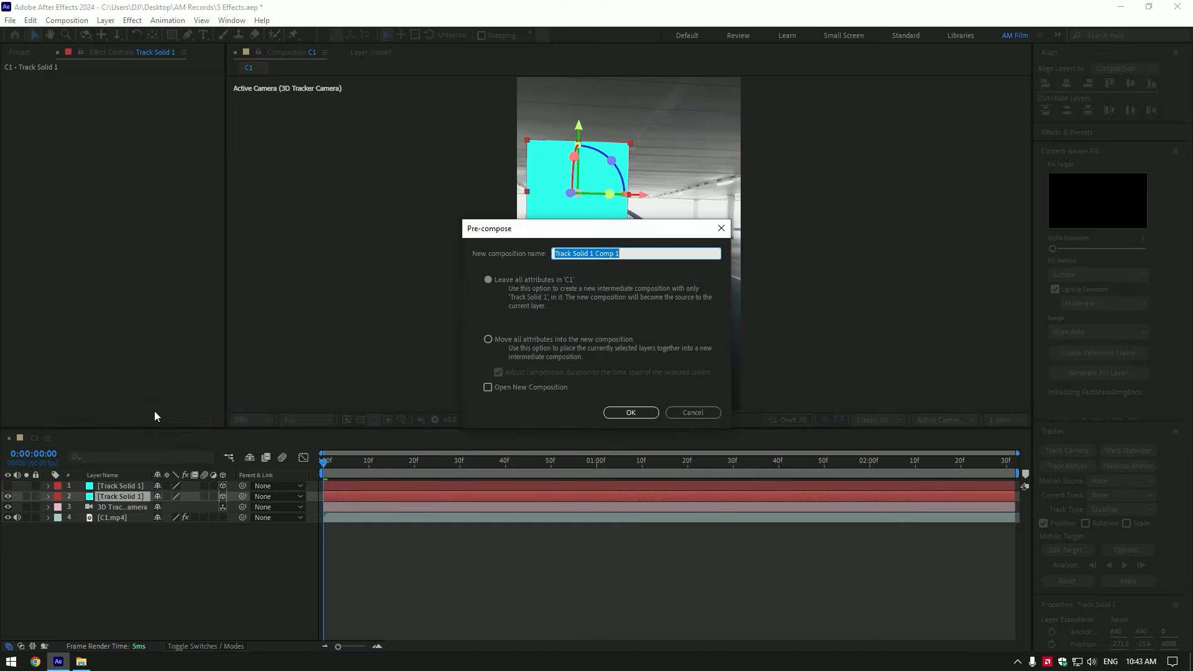
left_click(487, 279)
type("1")
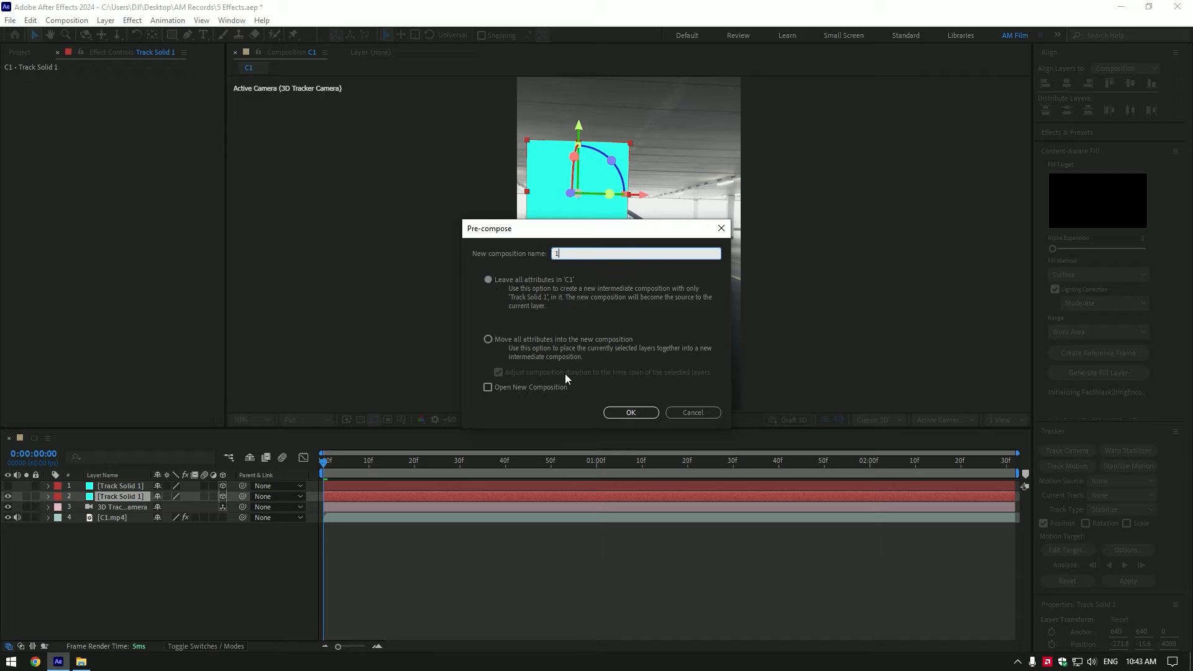
left_click(630, 413)
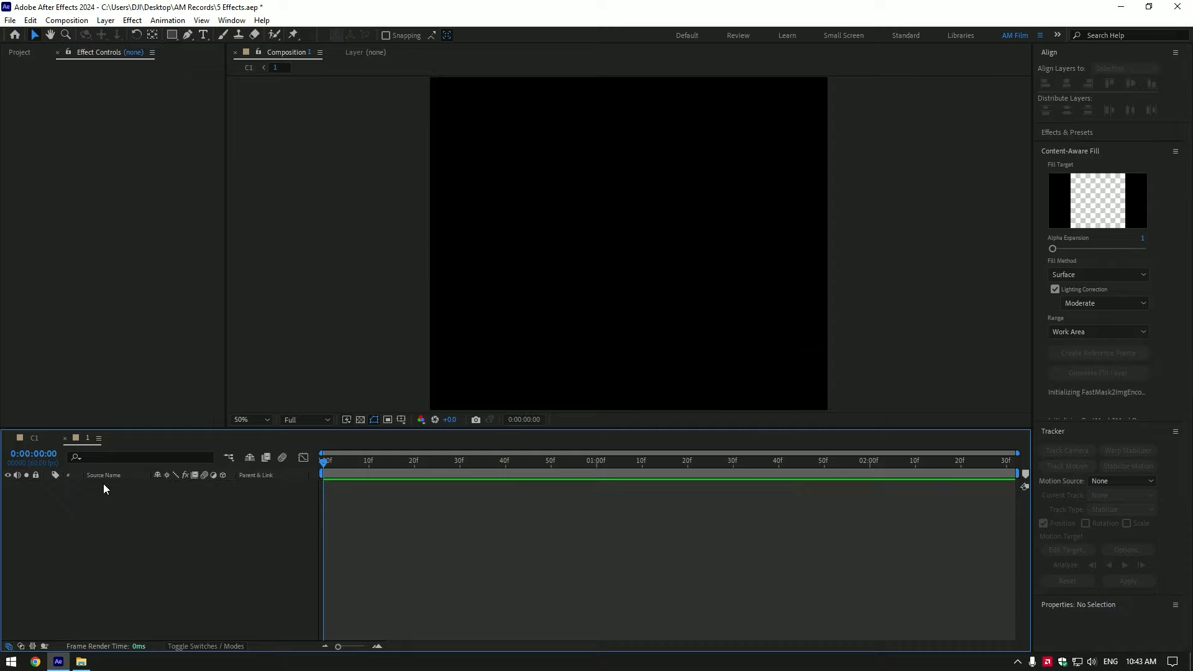
Copy the triangle shape layer into composition 1 and add the C2.mp4 clip beneath it.
left_click(172, 34)
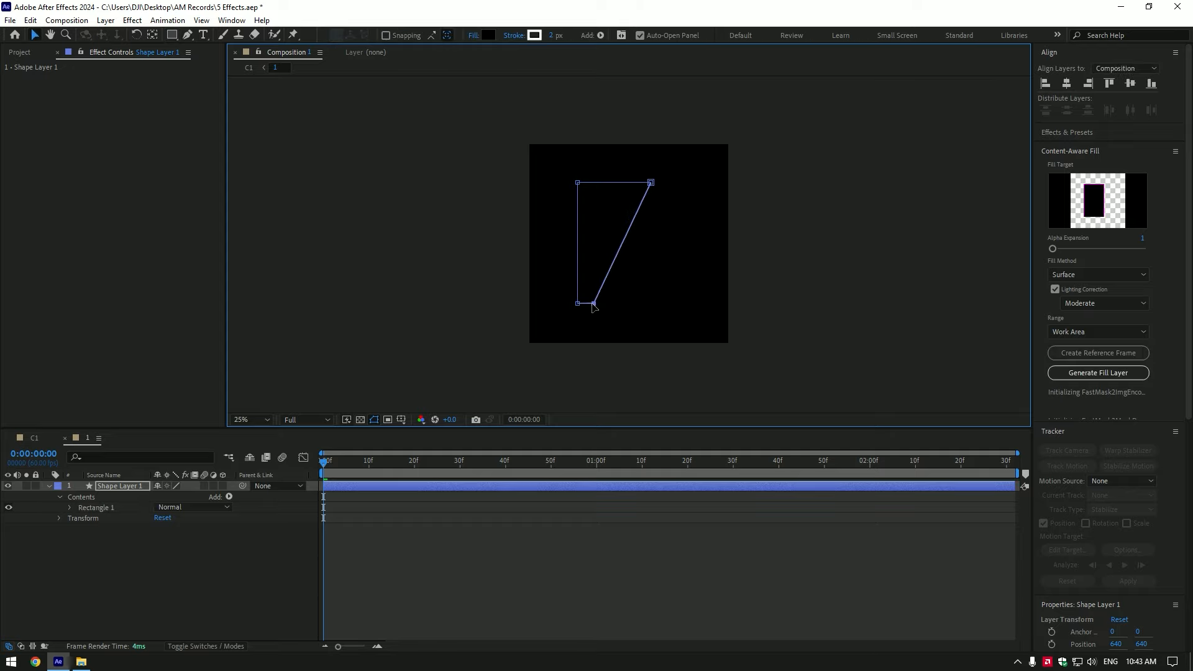
key("ctrl+c")
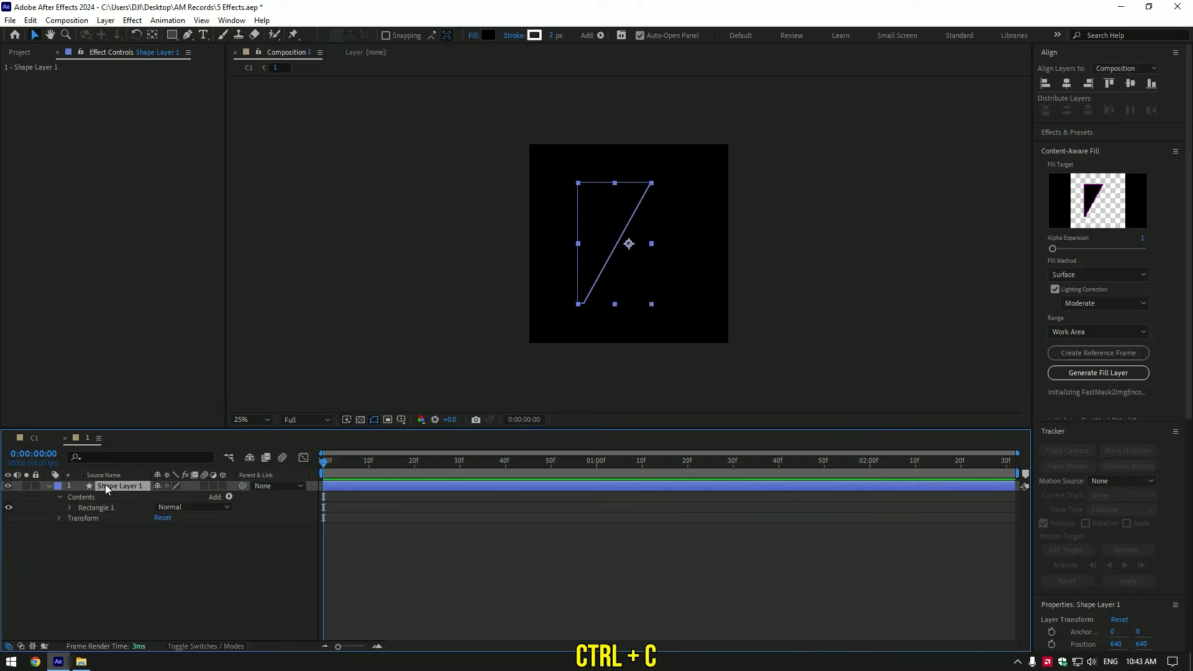
key("ctrl+c")
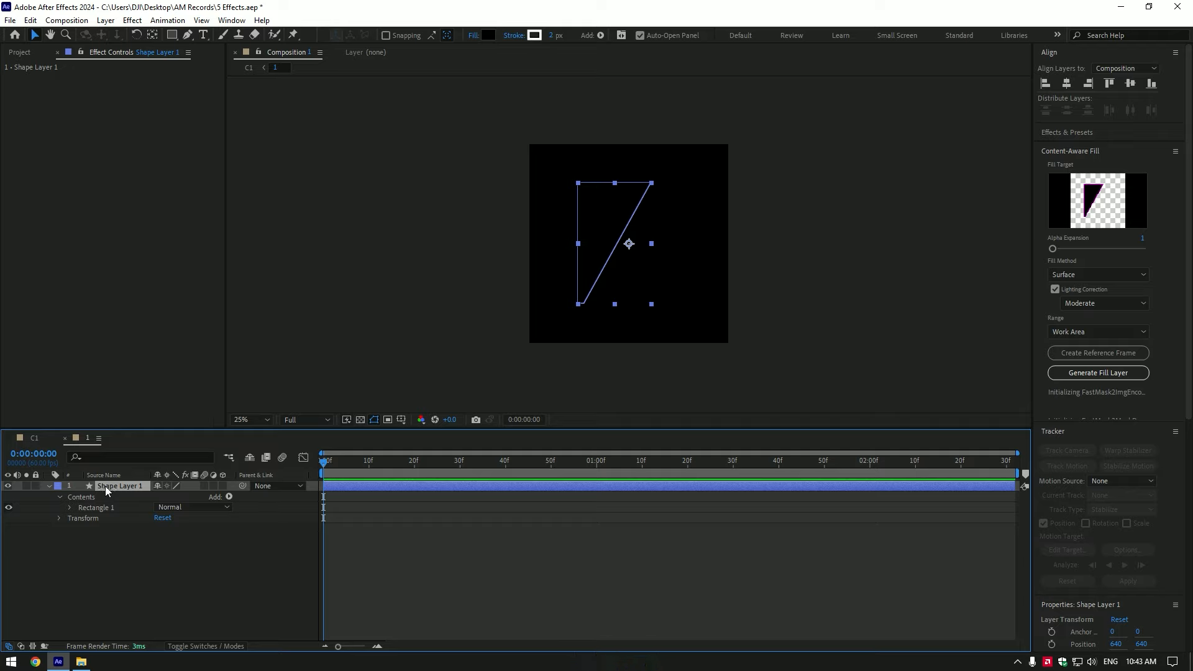
left_click(60, 485)
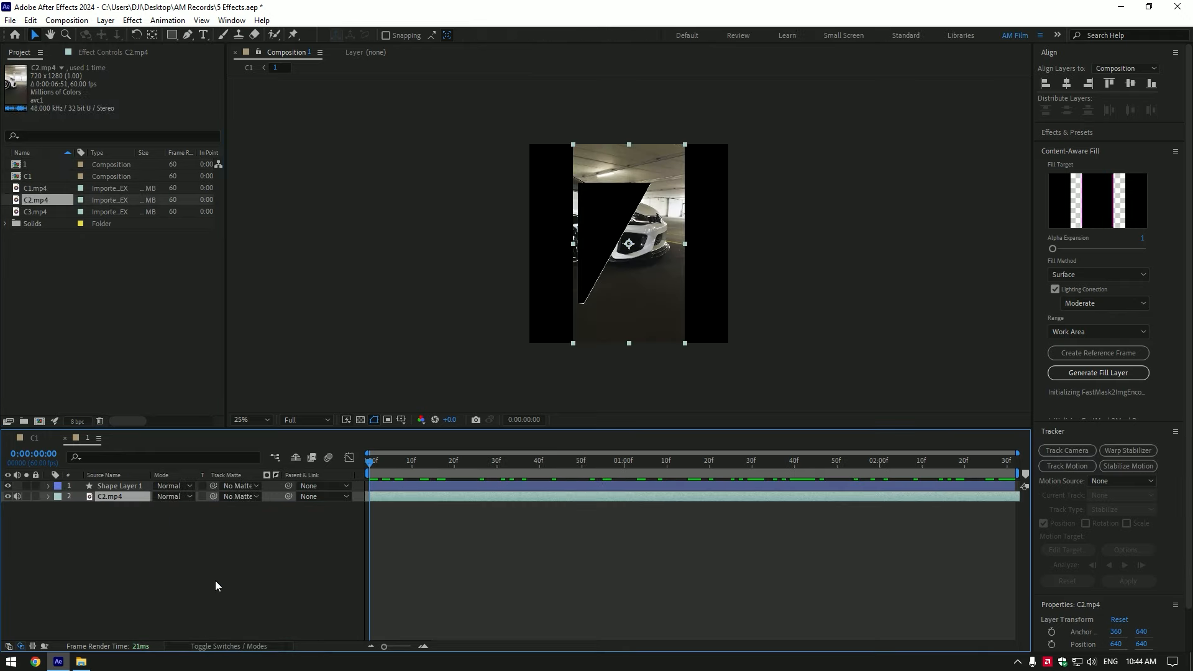
Matte the C2 clip through Shape Layer 1 and return to composition C1.
left_click(240, 496)
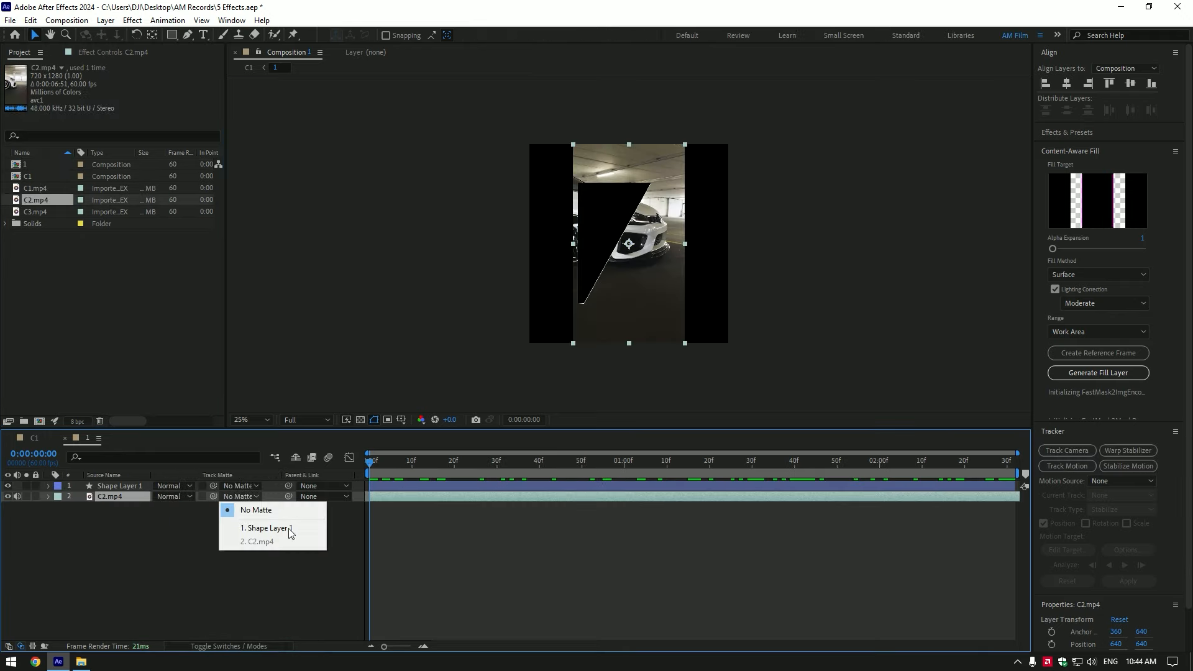
left_click(266, 528)
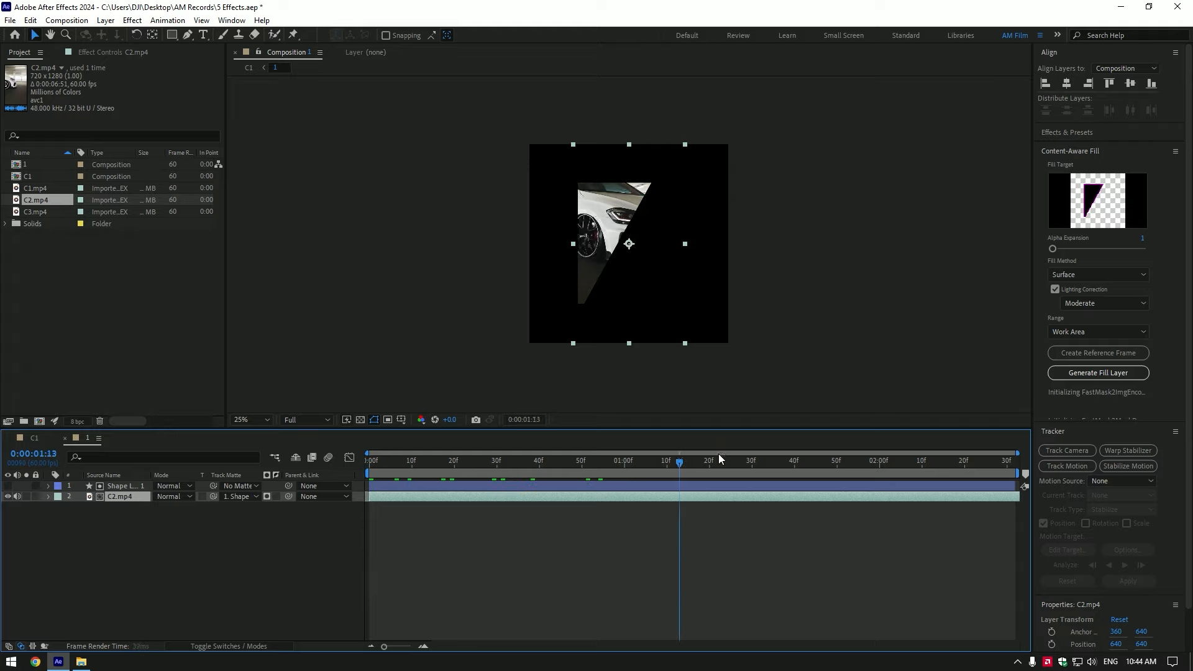
left_click(791, 460)
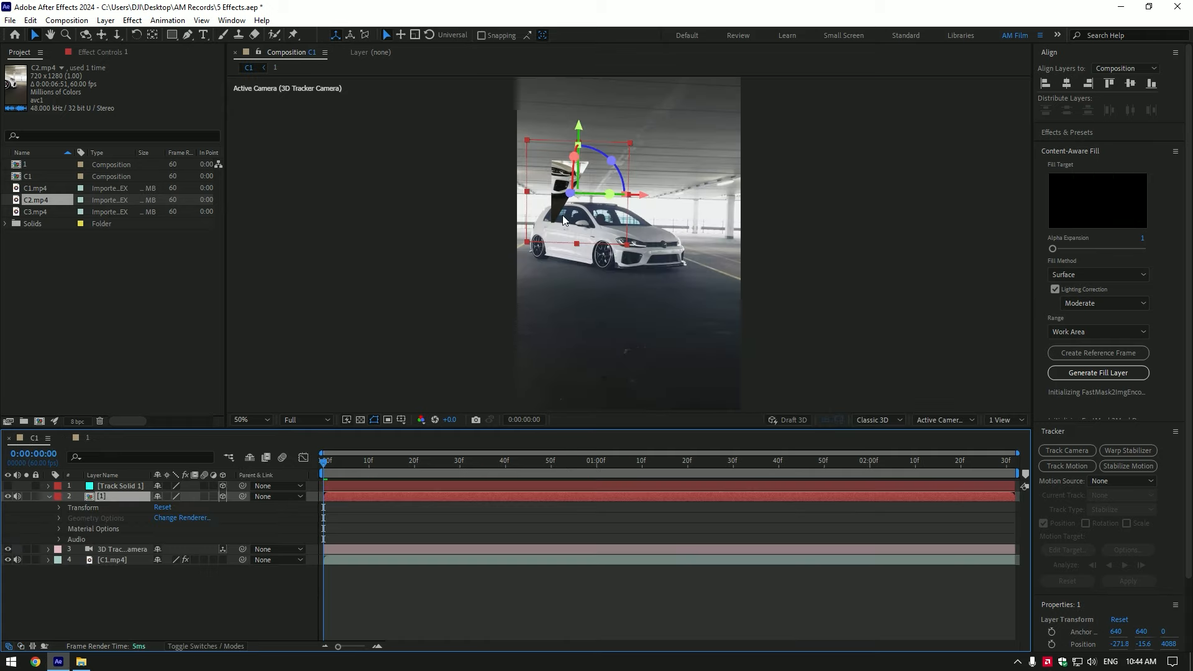
Pre-compose the second track solid into a new composition named '2'.
left_click(246, 419)
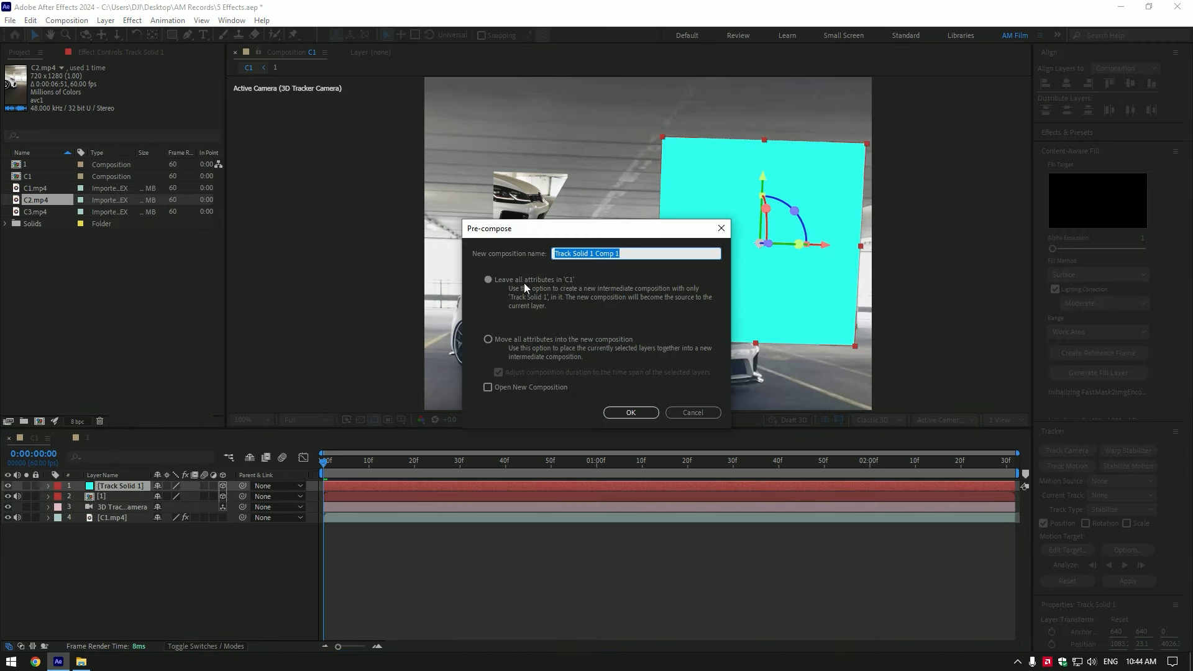
type("2")
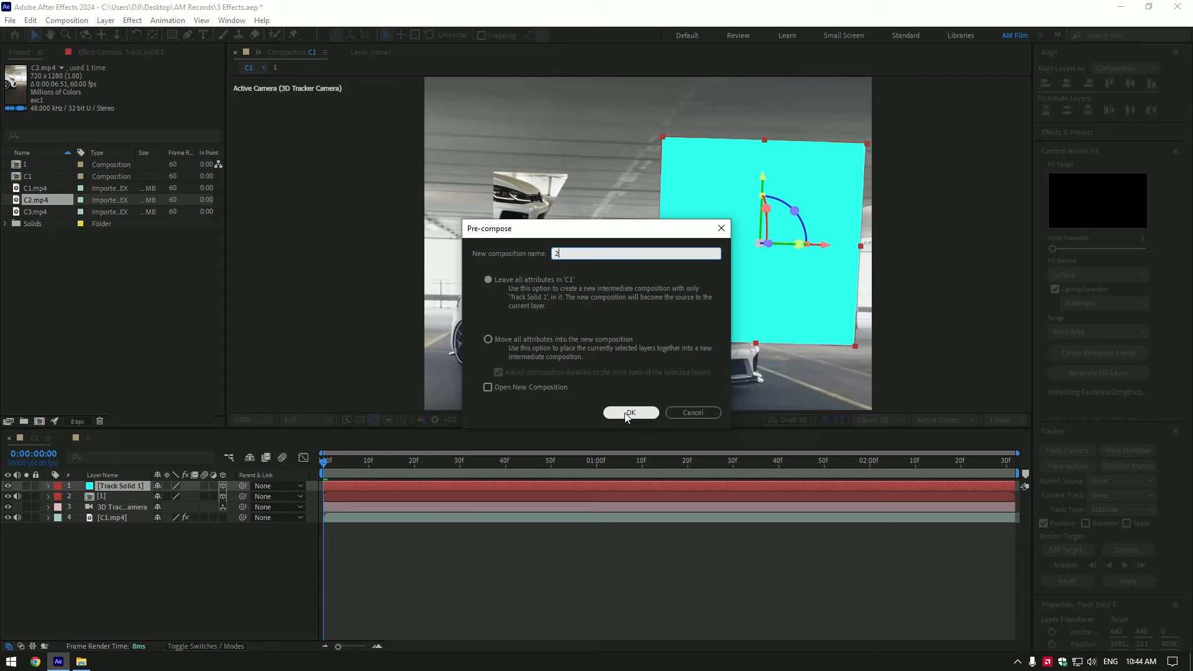
left_click(630, 411)
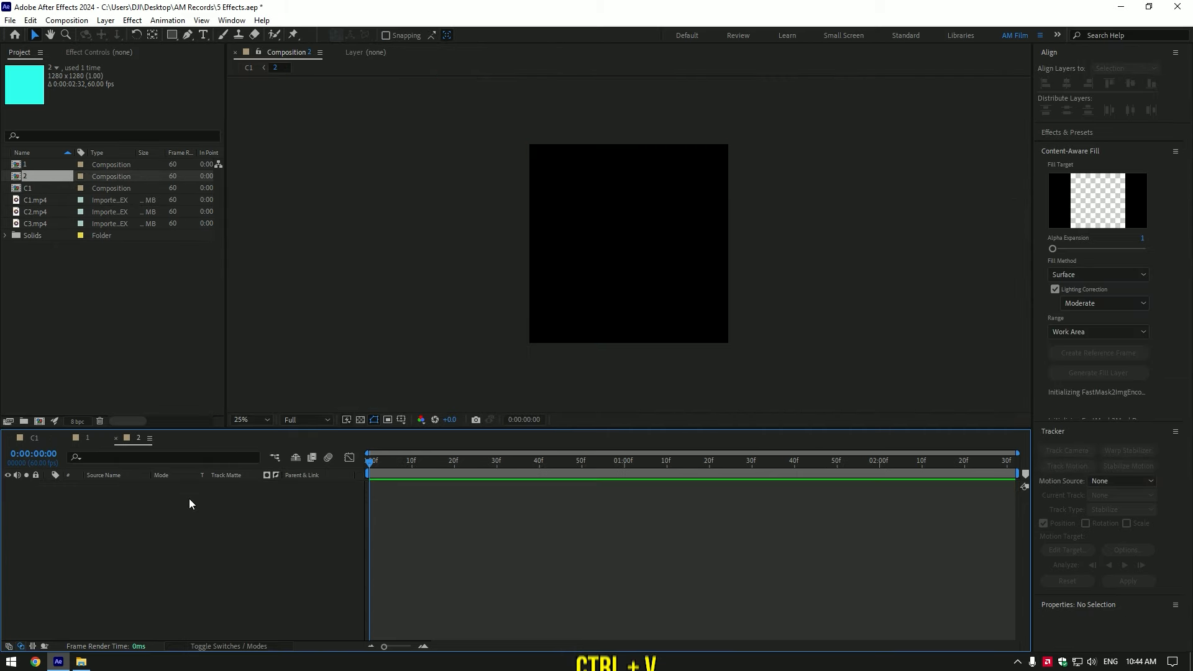
Flip the pasted triangle horizontally and matte the C3.mp4 clip through Shape Layer 1.
right_click(108, 486)
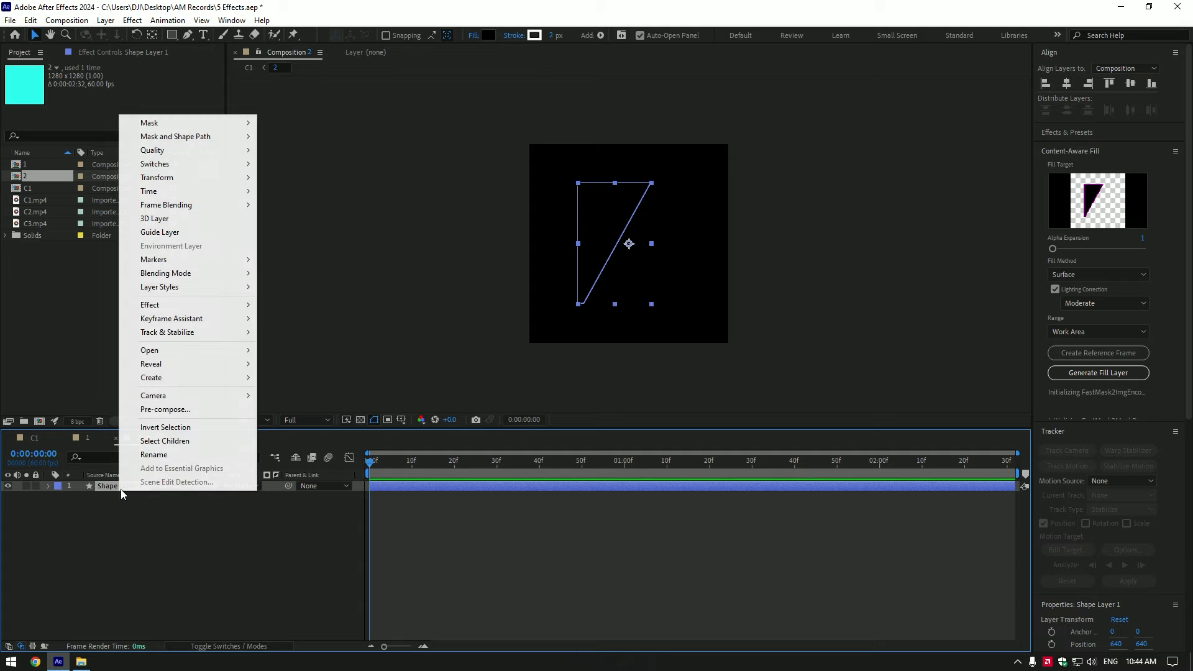
mouse_move(158, 178)
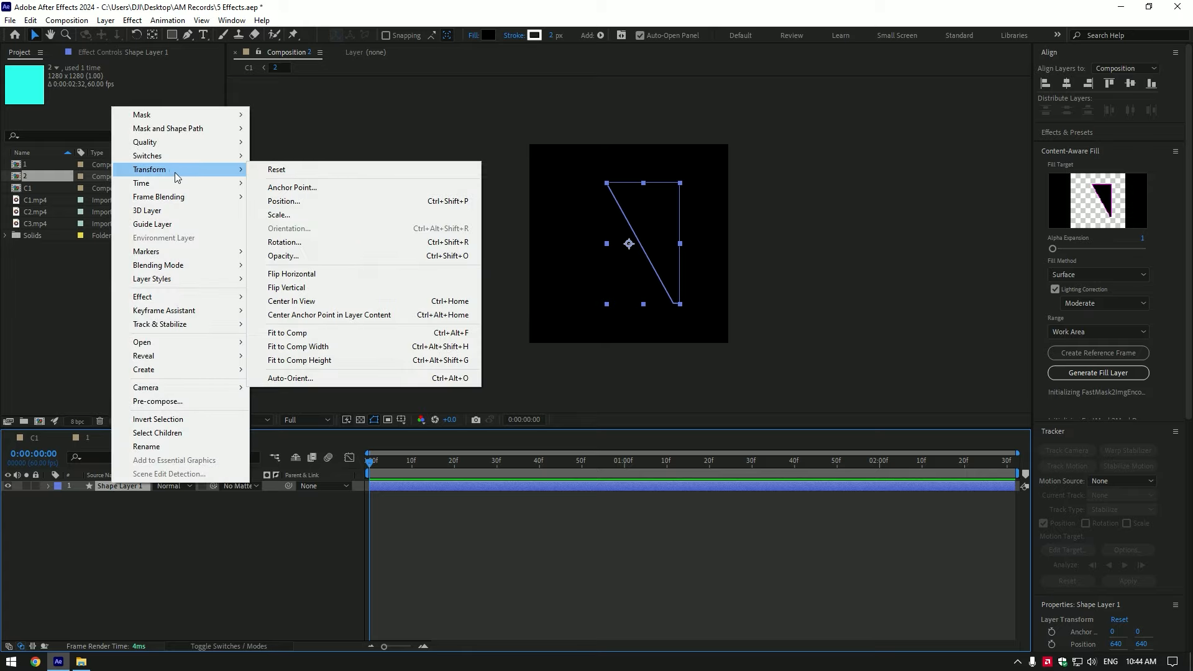
left_click(291, 274)
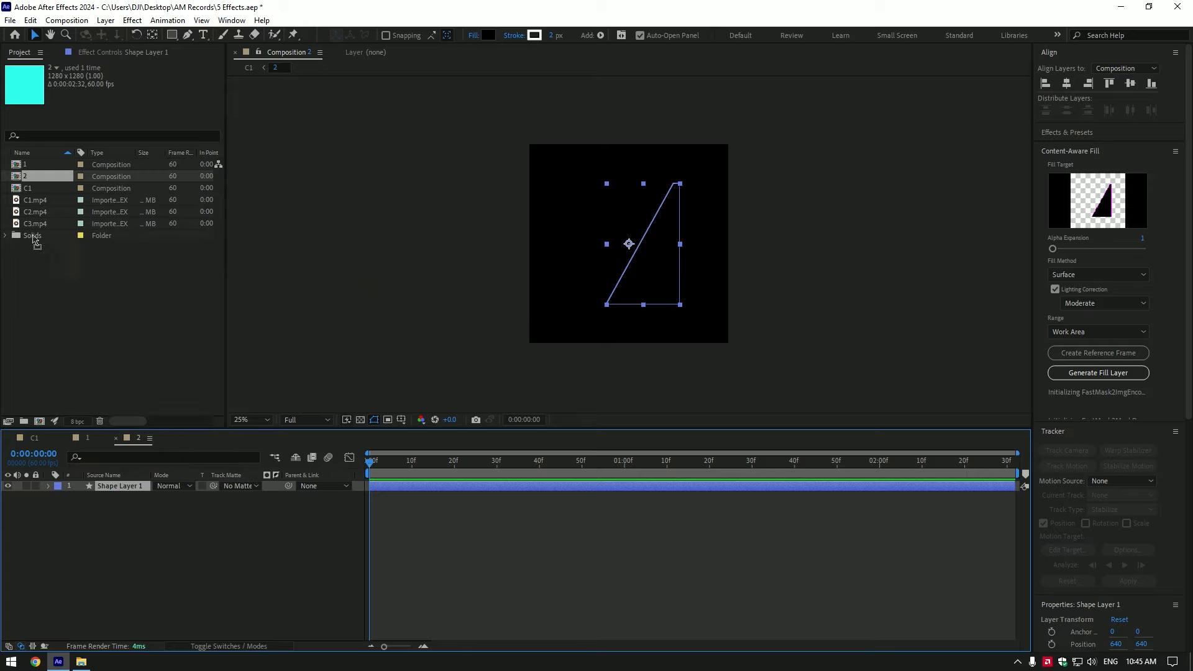
left_click(240, 495)
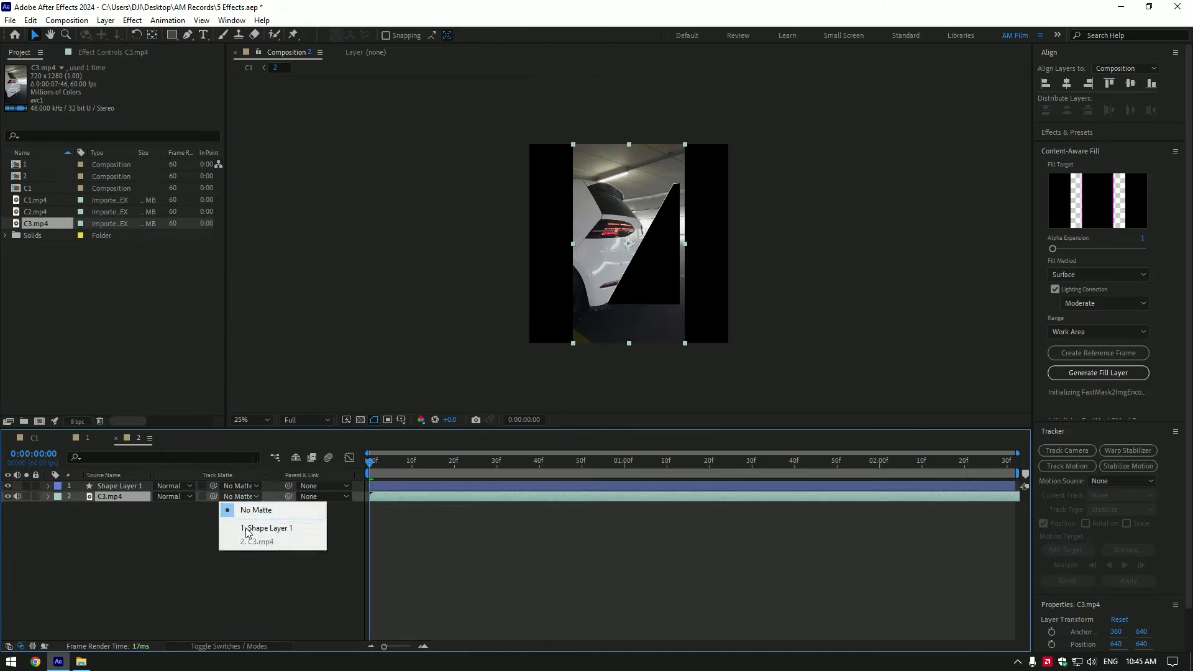
left_click(269, 528)
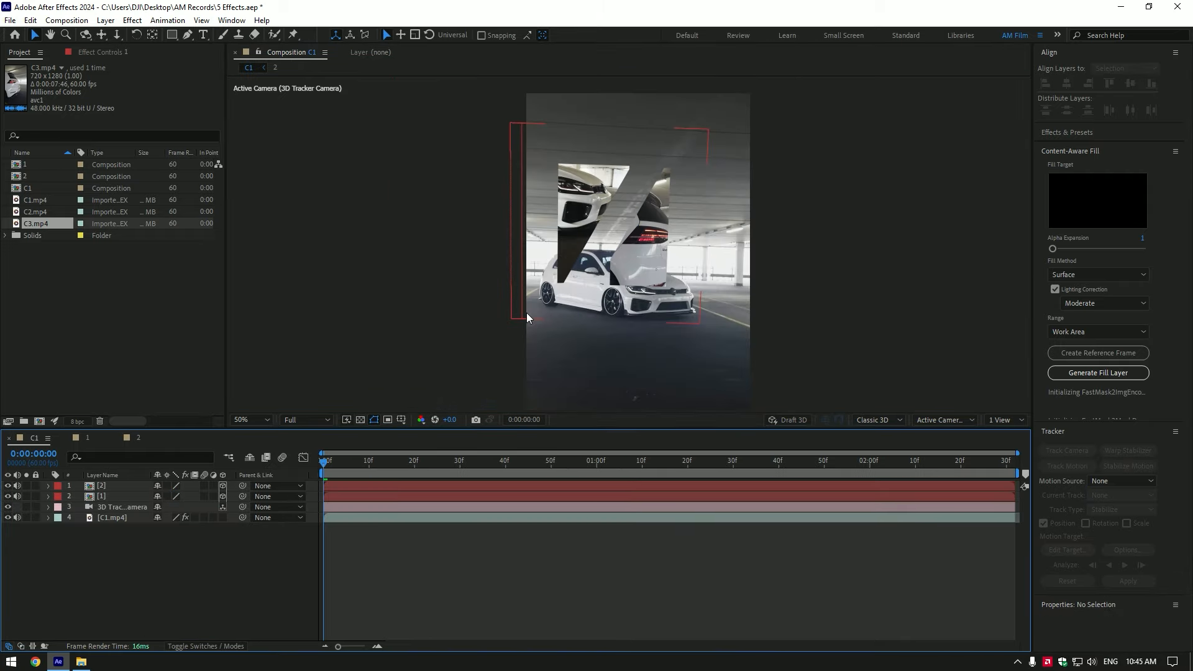
Apply Deep Glow to layer 2 with exposure 0.46 and select it for copying to layer 1.
type("deep")
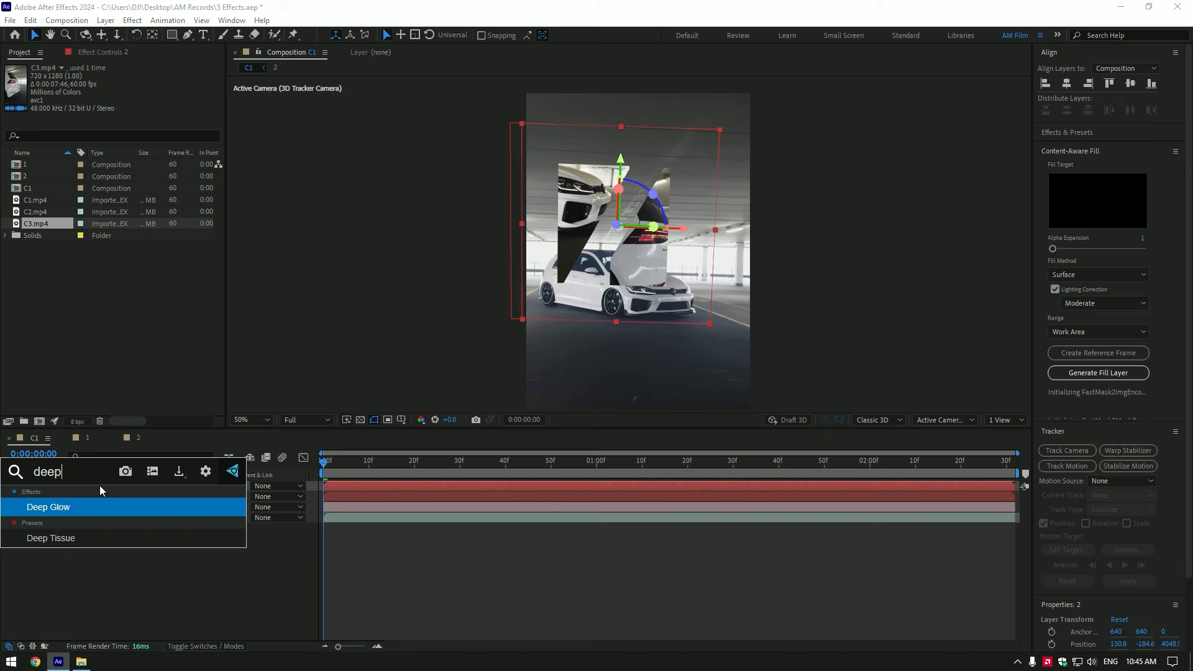
double_click(48, 507)
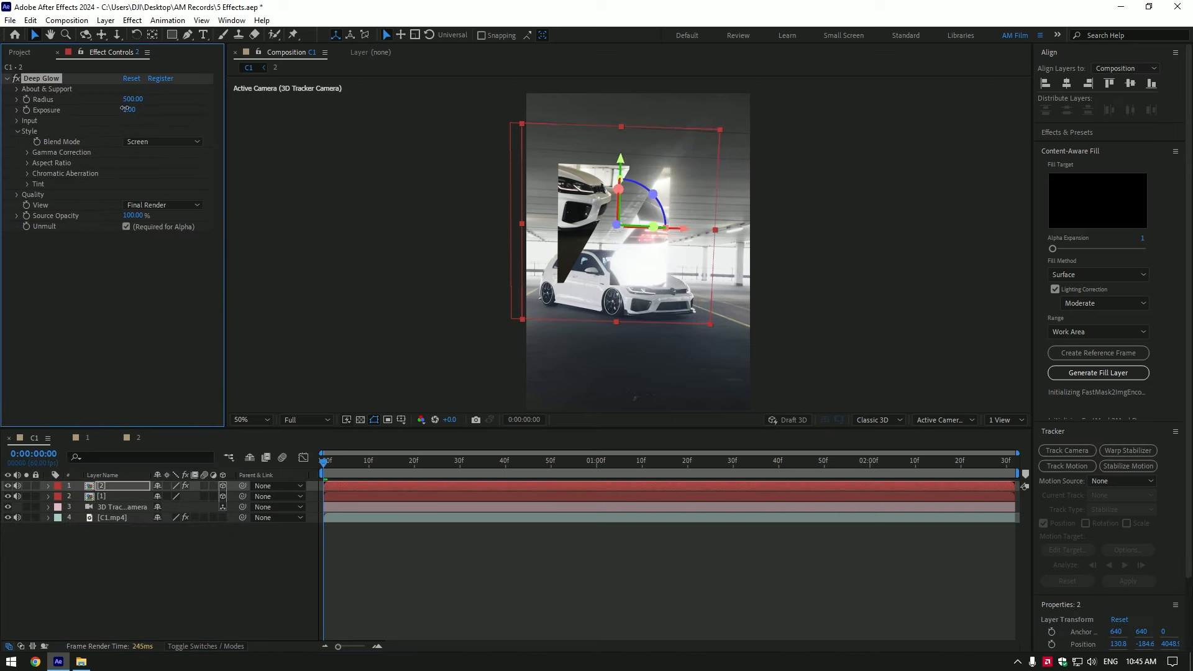
left_click_drag(128, 110, 140, 109)
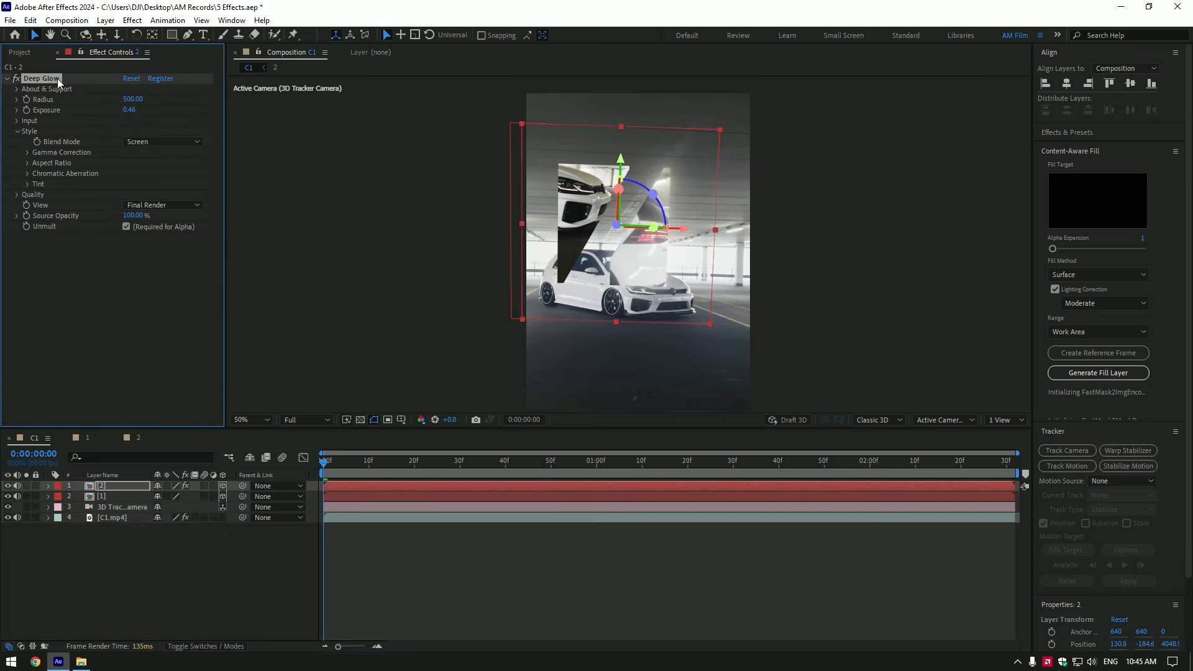
left_click(101, 496)
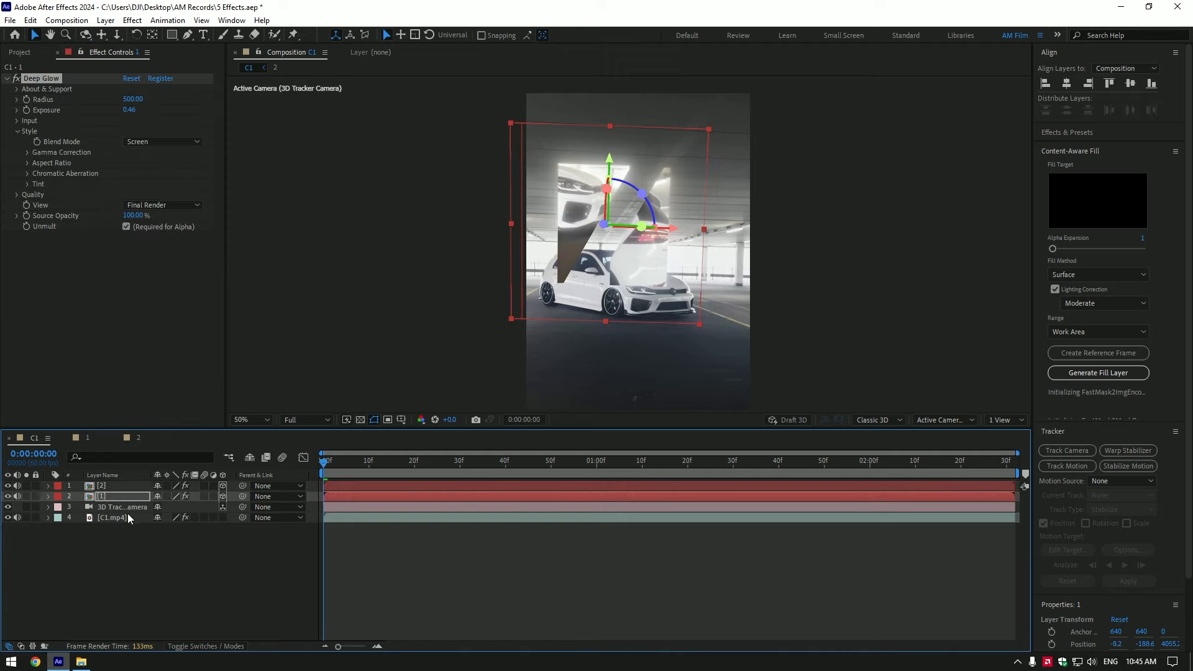
Duplicate C1.mp4 as 'Car only', roto-brush the car and freeze the cutout.
key("ctrl+d")
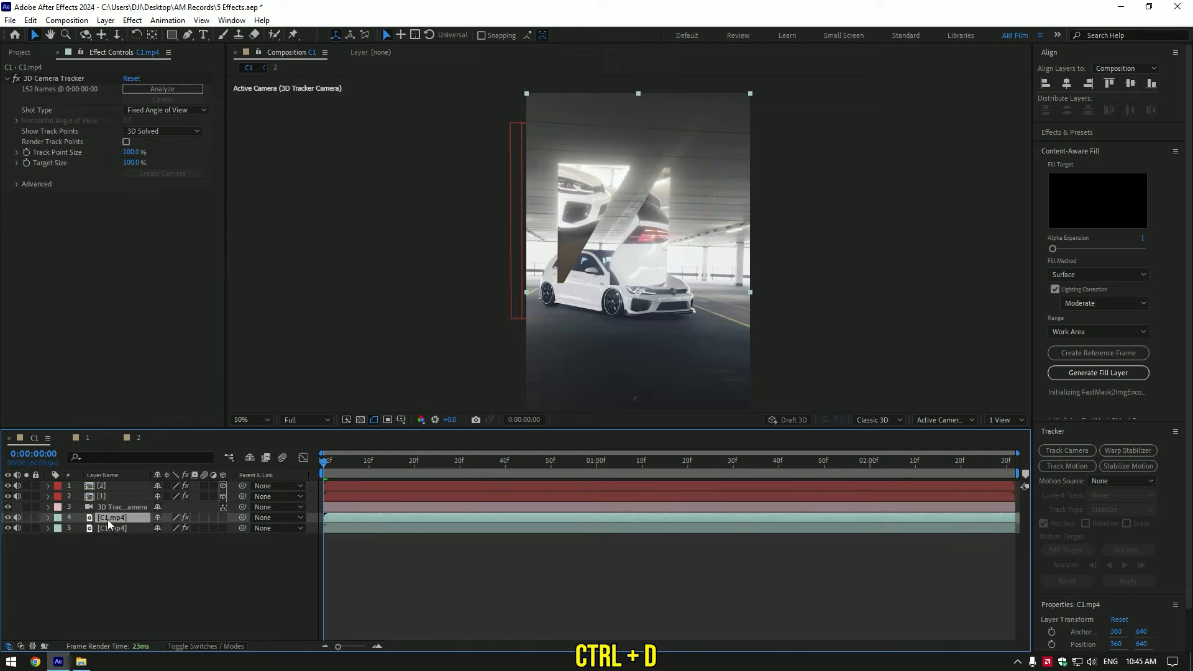
right_click(113, 517)
type("Car only")
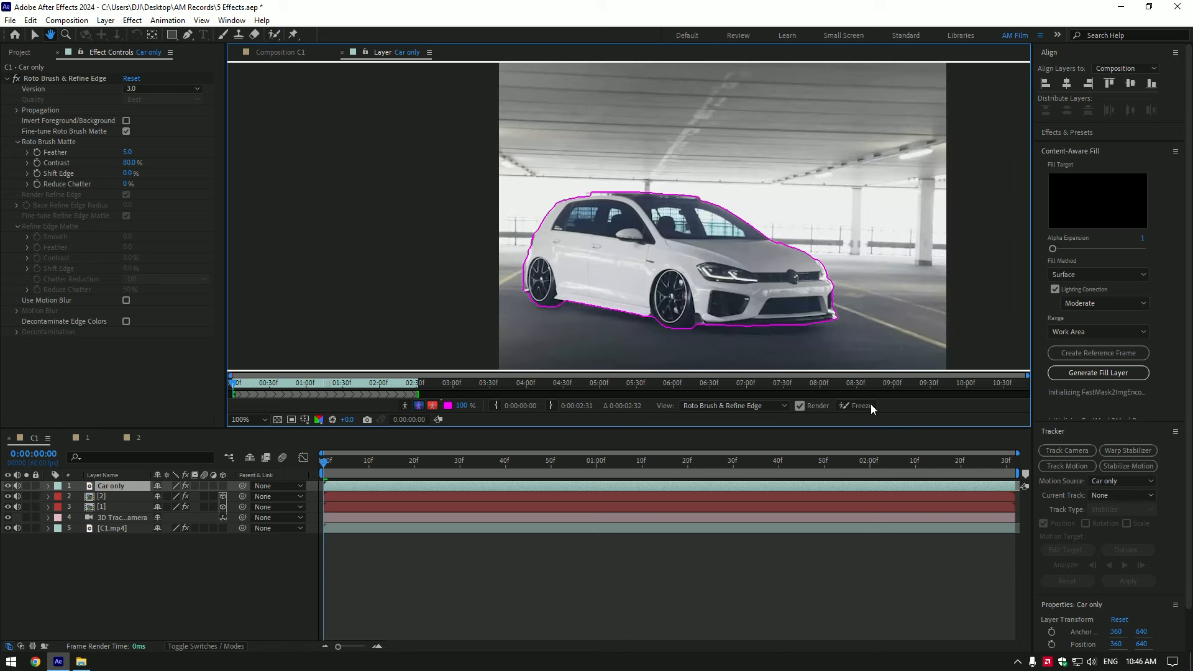
left_click(855, 406)
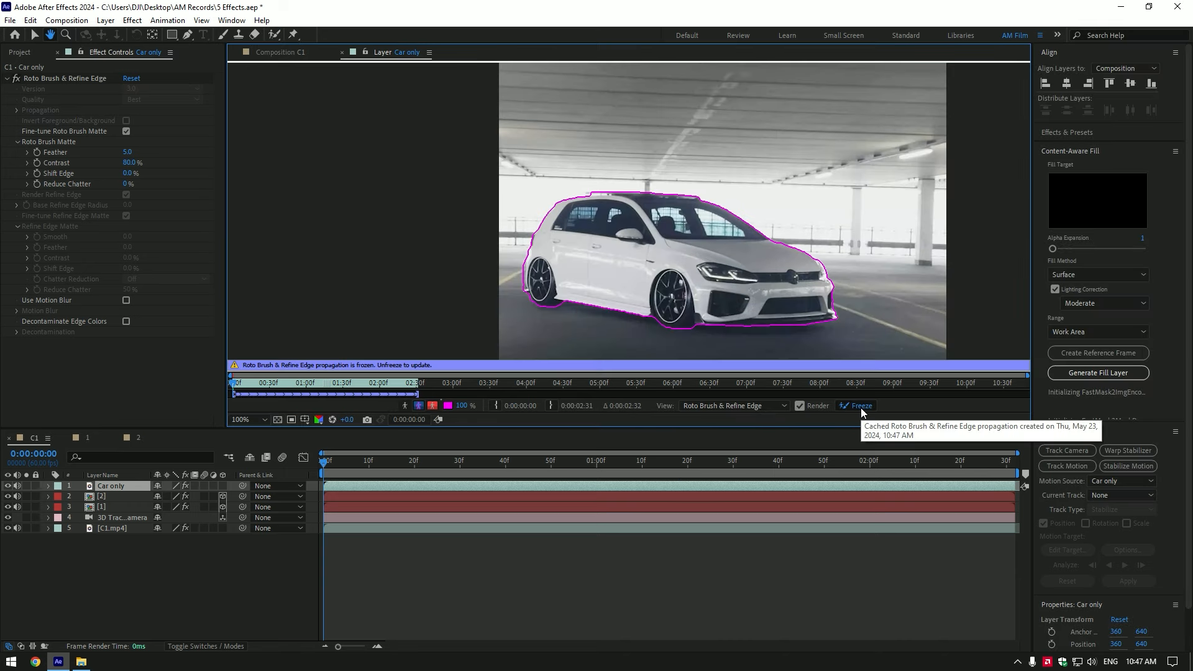
Back in the C1 composition at full size, set Roto Brush Matte Feather to 10.1.
left_click(290, 52)
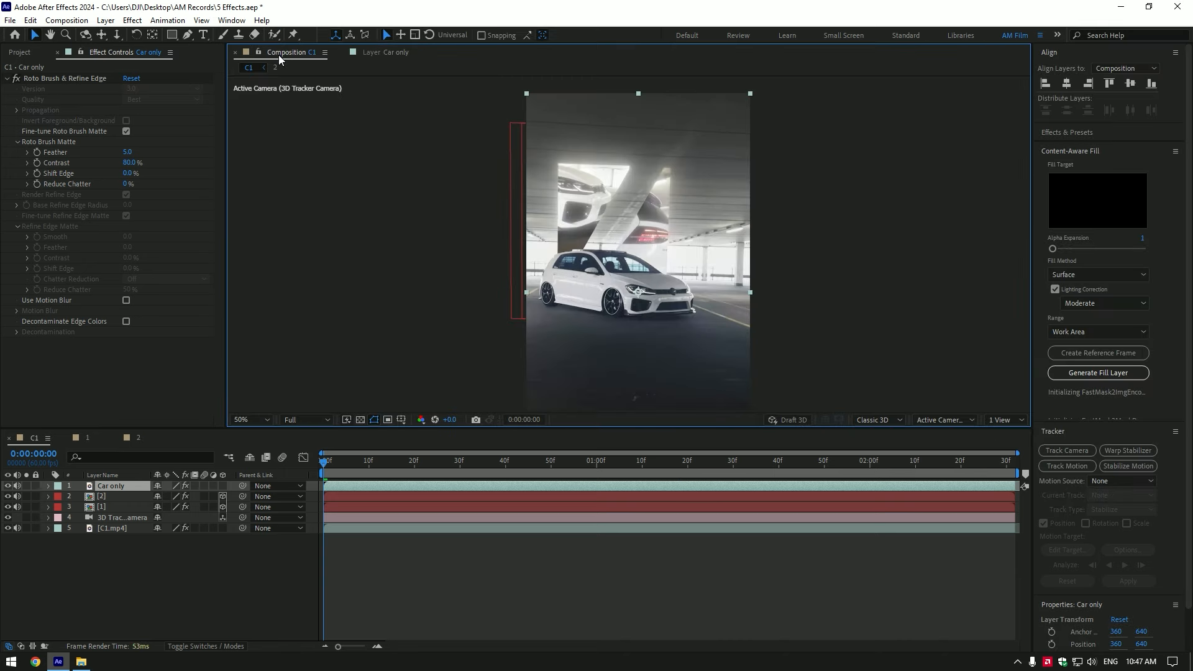
left_click(246, 419)
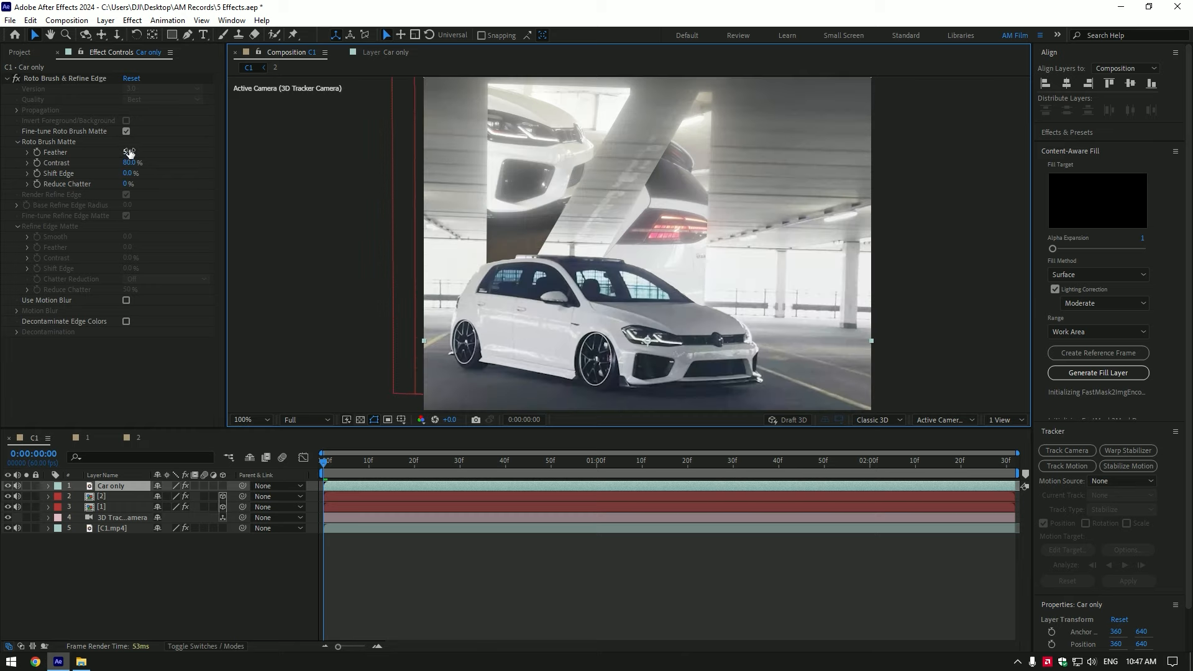
left_click_drag(129, 152, 133, 152)
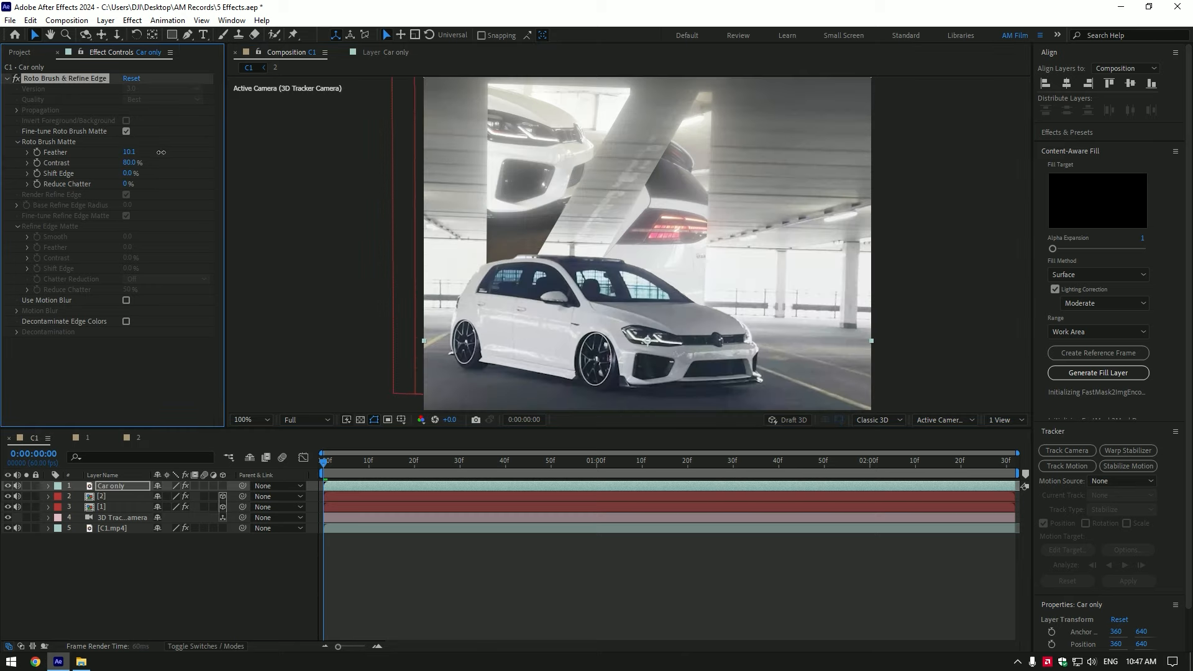